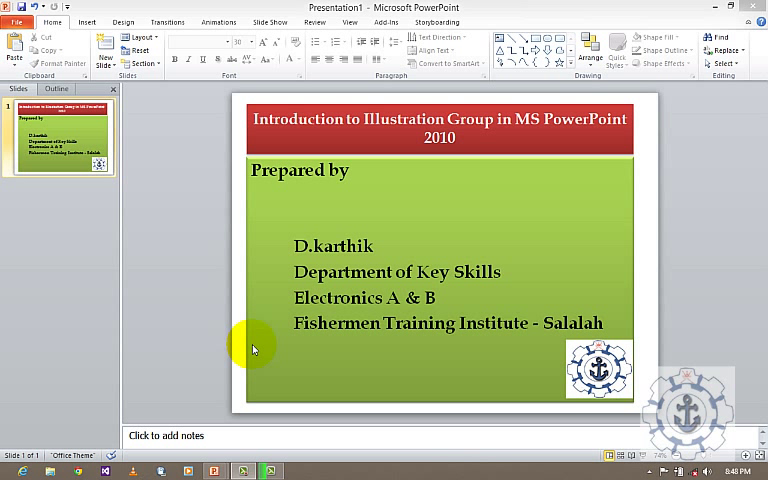
pyautogui.moveTo(354, 139)
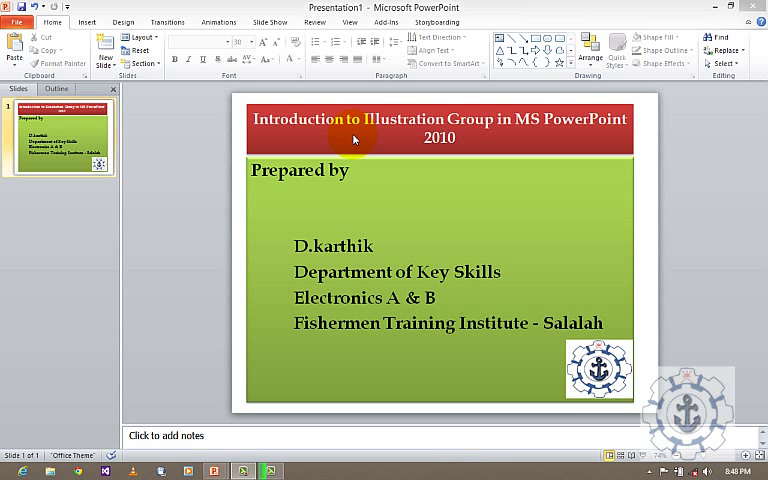
pyautogui.moveTo(467, 135)
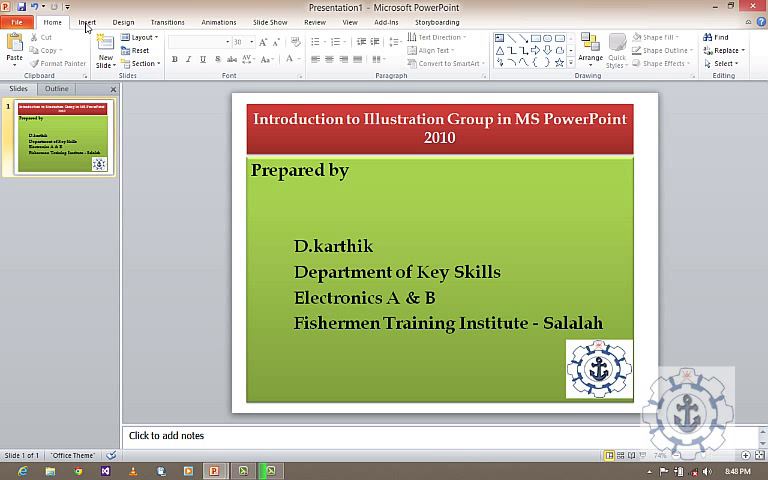
# Insert a new Title and Content slide as slide 2.
pyautogui.click(87, 21)
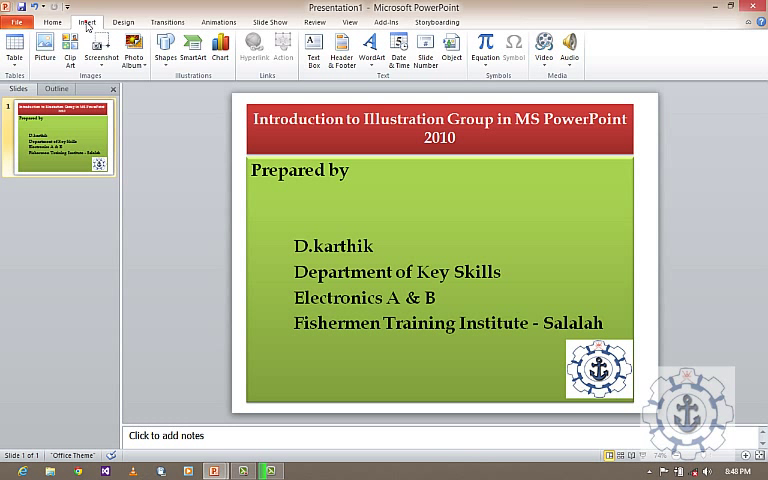
pyautogui.moveTo(177, 78)
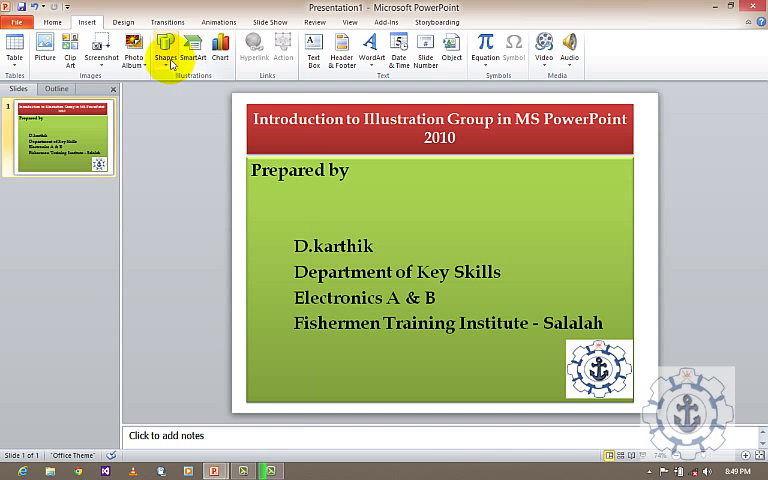
pyautogui.click(193, 50)
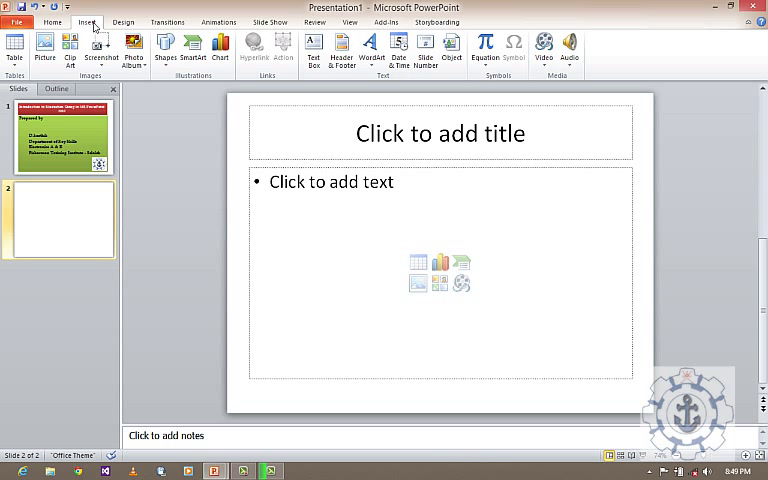
# Open the Shapes gallery from the Insert ribbon.
pyautogui.click(165, 50)
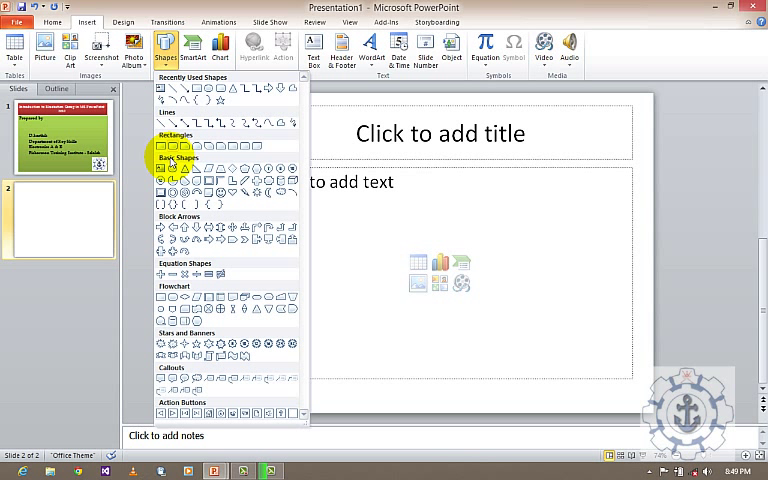
pyautogui.moveTo(245, 262)
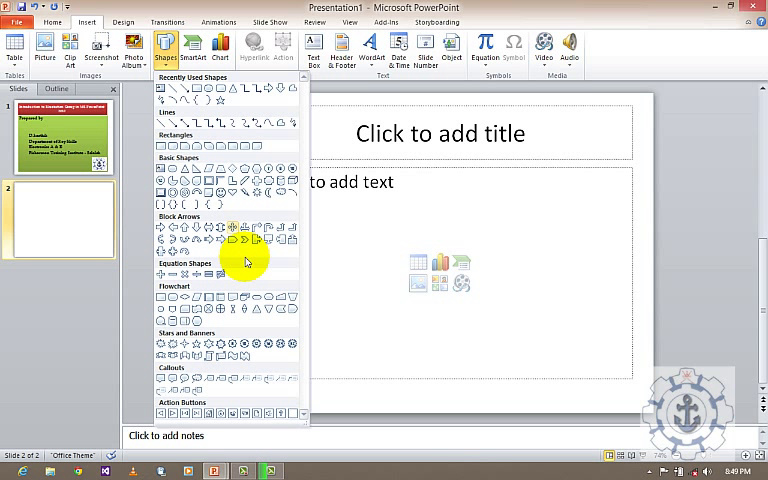
pyautogui.moveTo(217, 302)
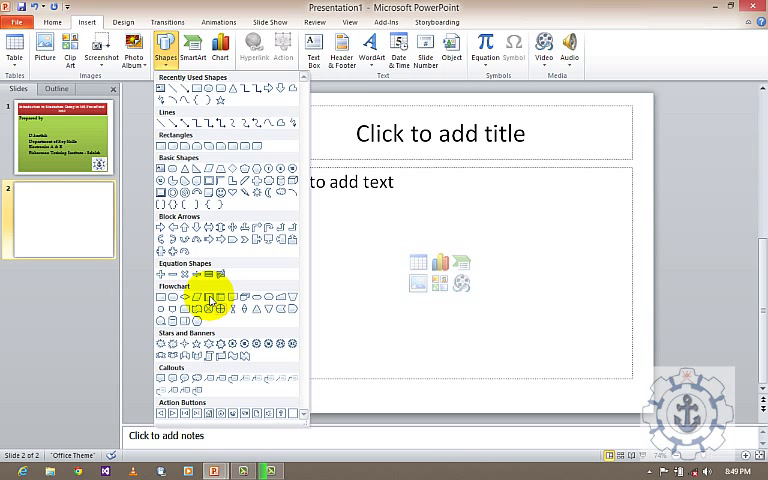
pyautogui.moveTo(195, 375)
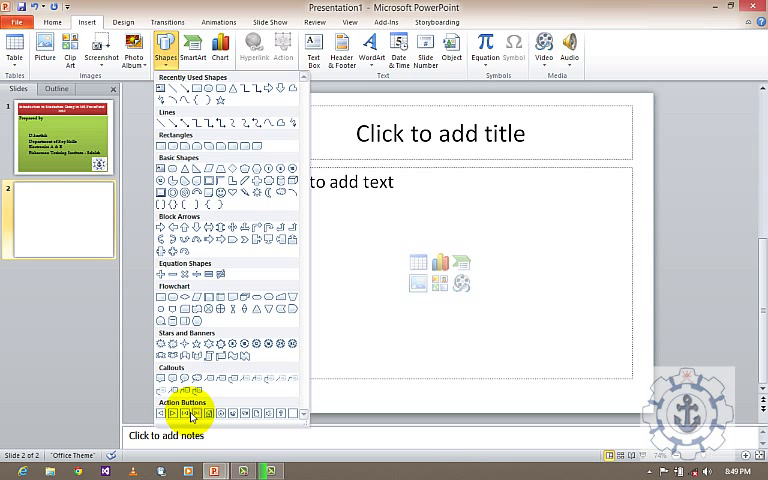
pyautogui.moveTo(228, 398)
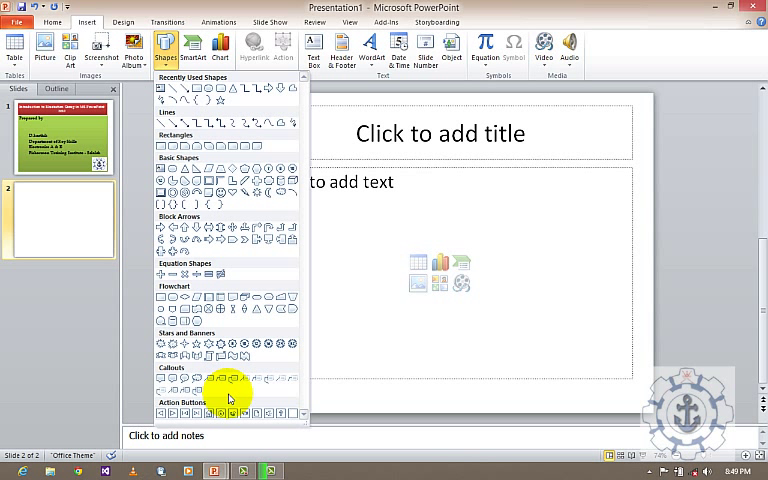
pyautogui.moveTo(185, 346)
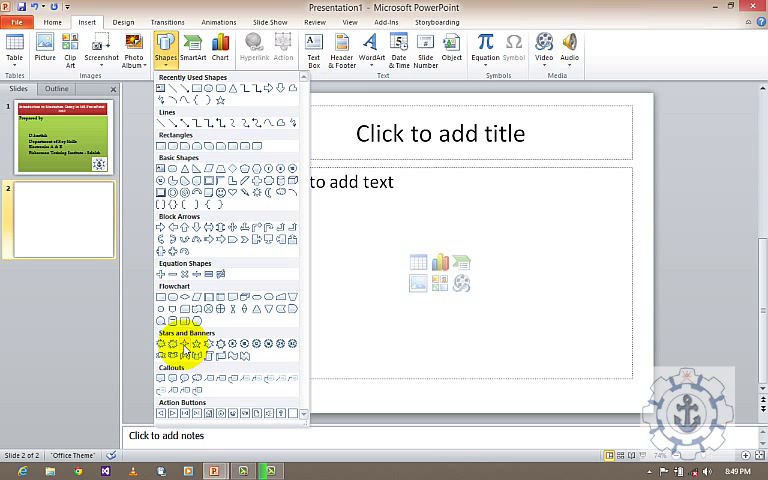
# Draw a four-point star, a six-point star and a scroll reading 'Hi I welcome u all'.
pyautogui.click(170, 346)
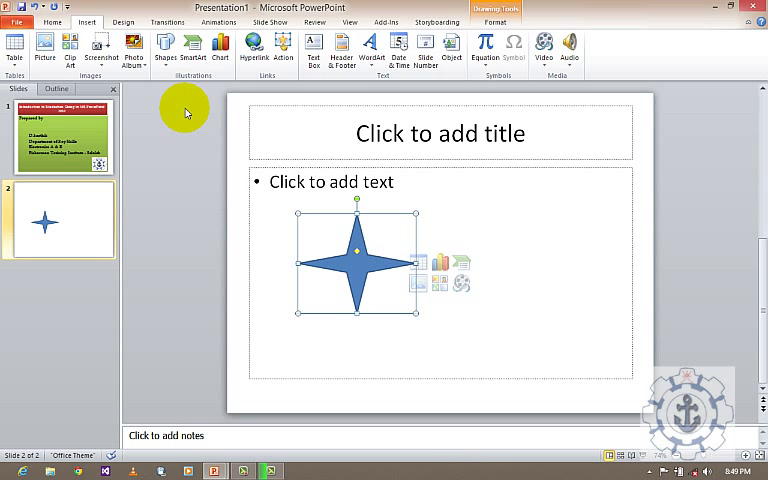
pyautogui.moveTo(253, 74)
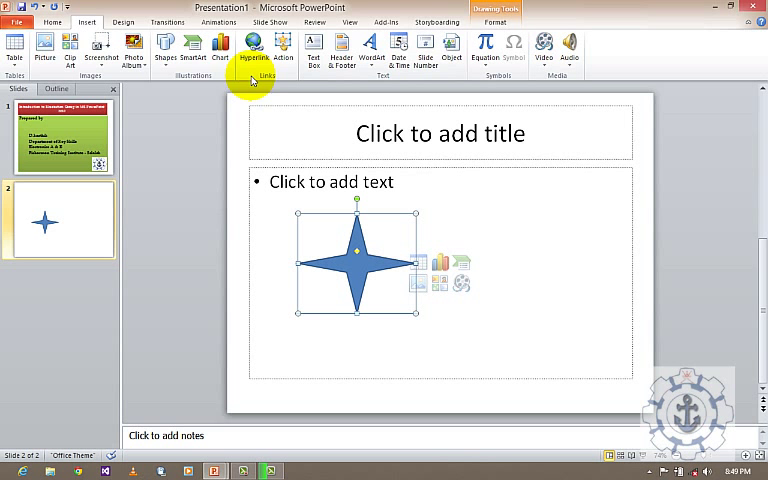
pyautogui.click(165, 48)
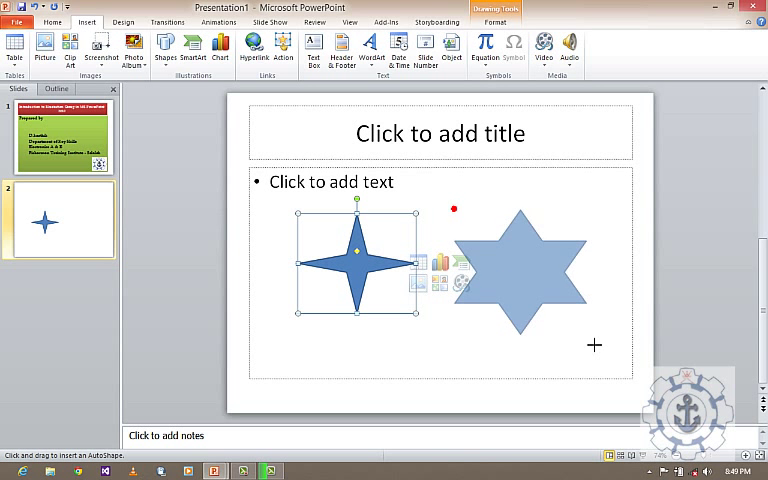
pyautogui.click(520, 270)
pyautogui.write('Hi')
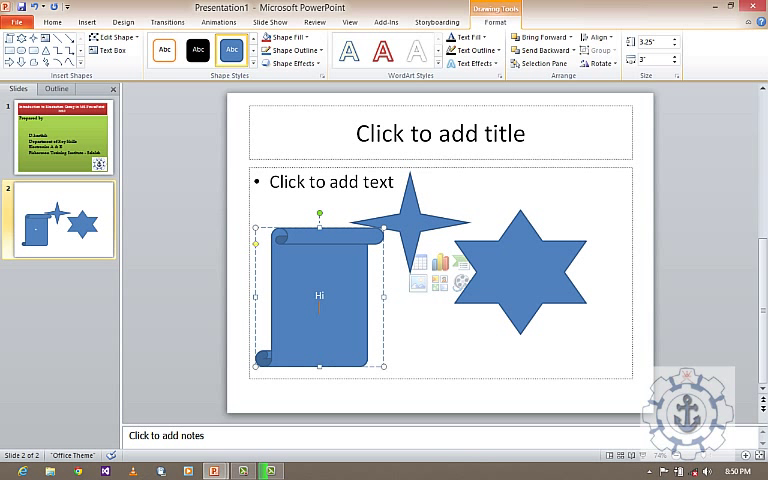
pyautogui.write('I welcome u')
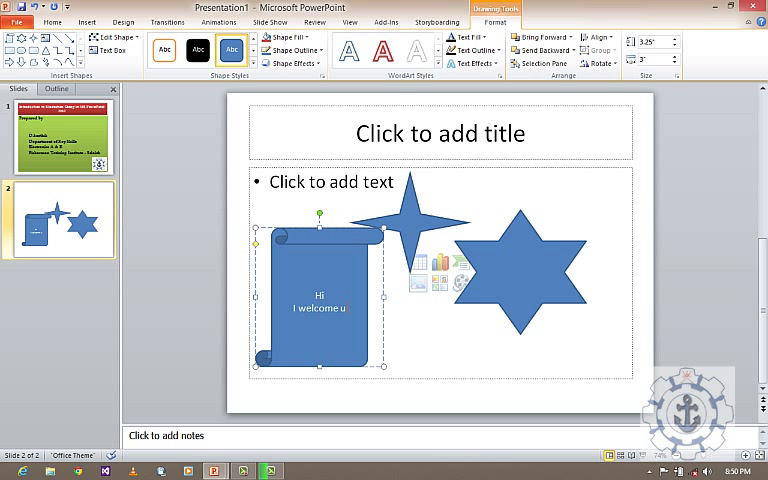
pyautogui.write('all')
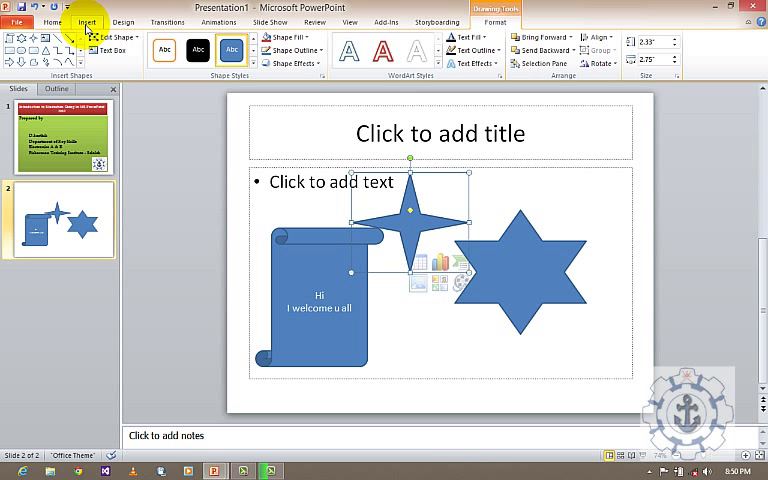
# Draw two rectangles, a donut ring and a down block arrow below the six-point star.
pyautogui.click(87, 22)
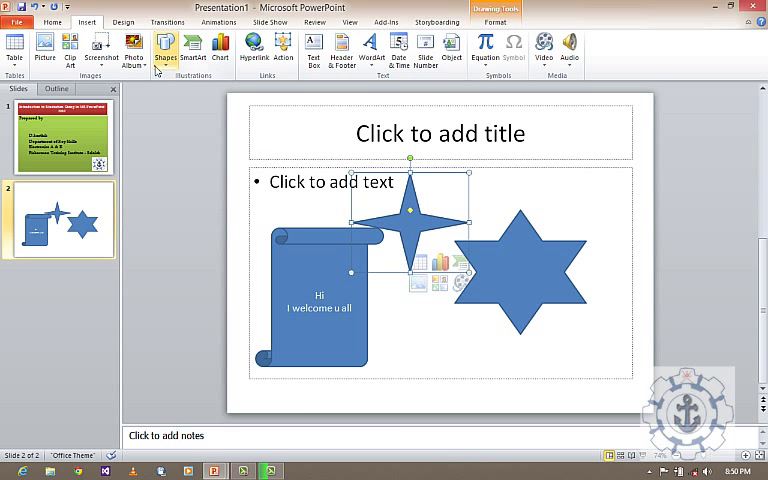
pyautogui.click(164, 48)
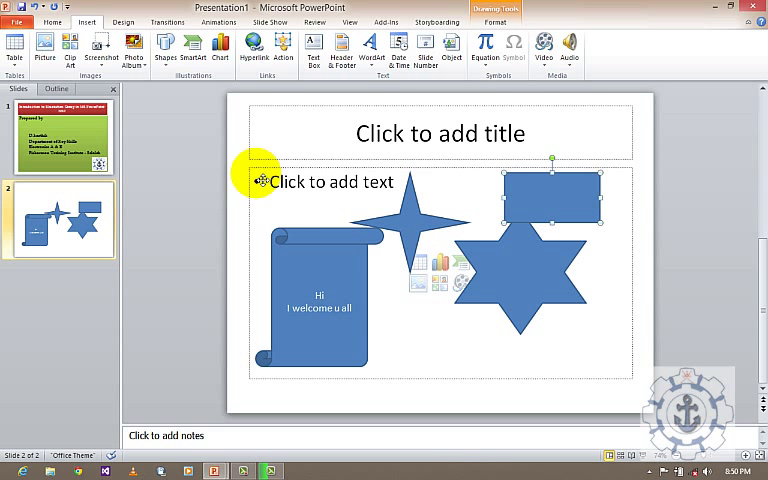
pyautogui.click(164, 50)
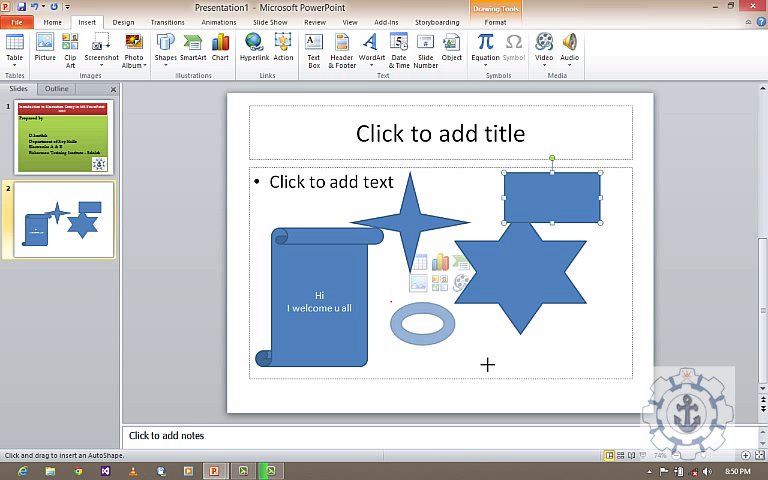
pyautogui.click(164, 50)
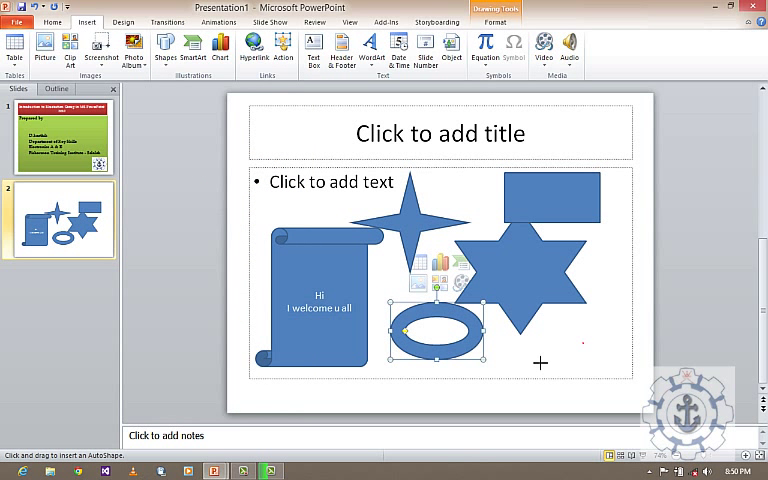
pyautogui.click(165, 48)
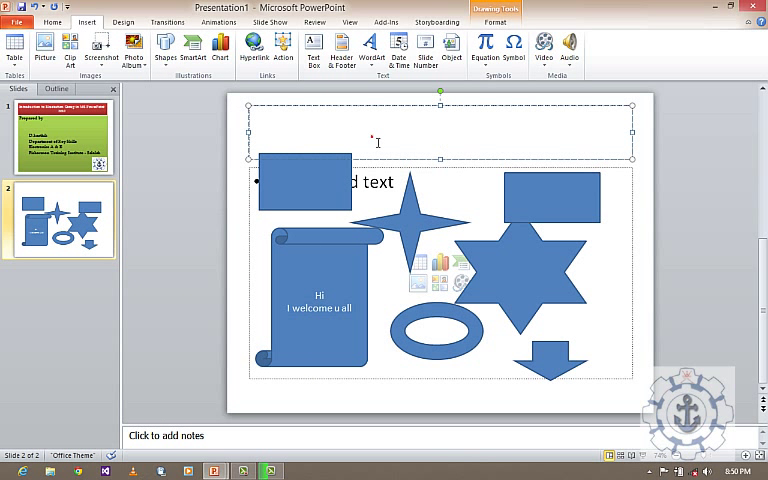
# Title slide 2 'Shapes' and bring up the Shapes gallery again.
pyautogui.write('Shapes')
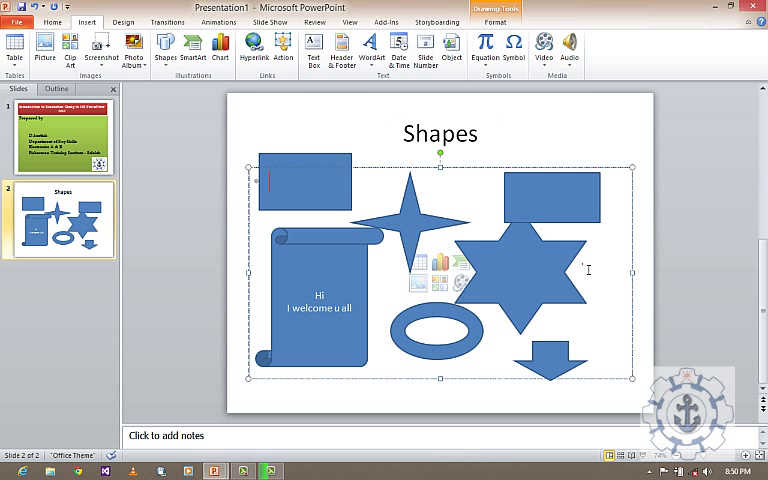
pyautogui.moveTo(166, 48)
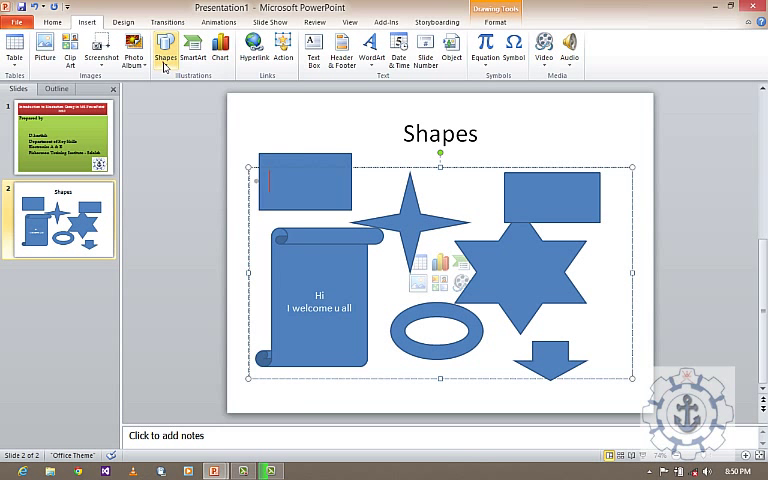
pyautogui.click(166, 48)
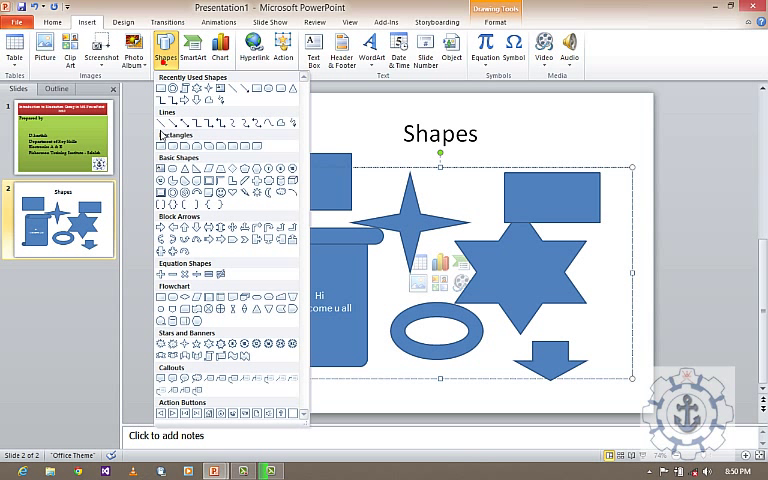
pyautogui.moveTo(194, 232)
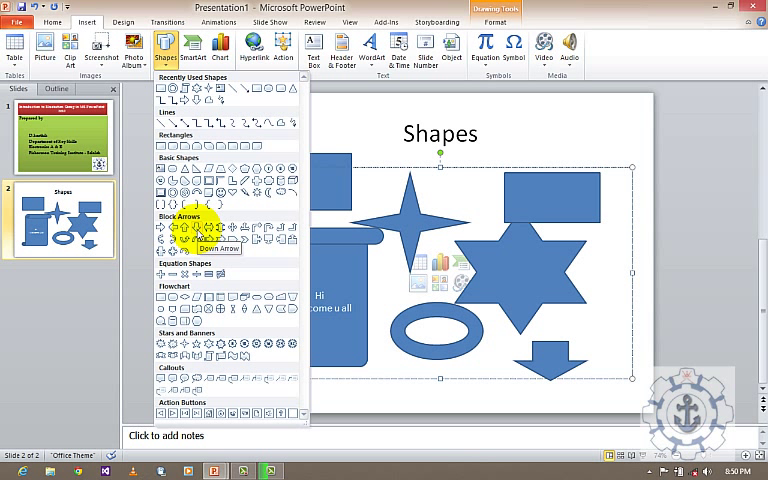
pyautogui.moveTo(198, 278)
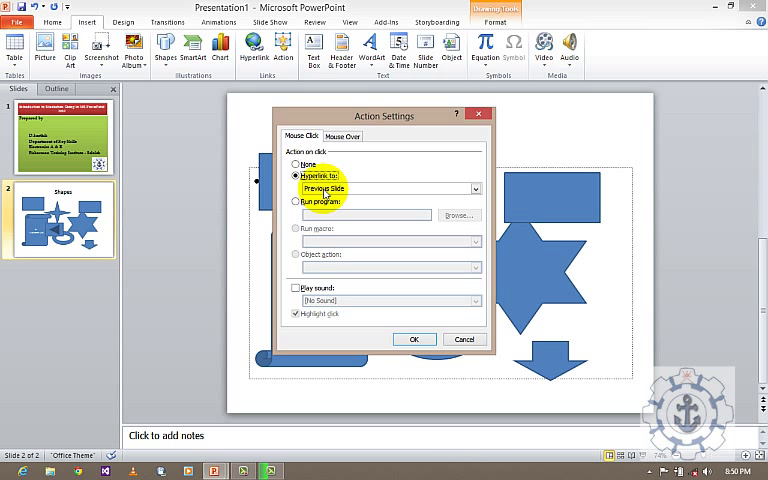
# Set the shape's action to hyperlink to Previous Slide, then add a third slide.
pyautogui.click(296, 201)
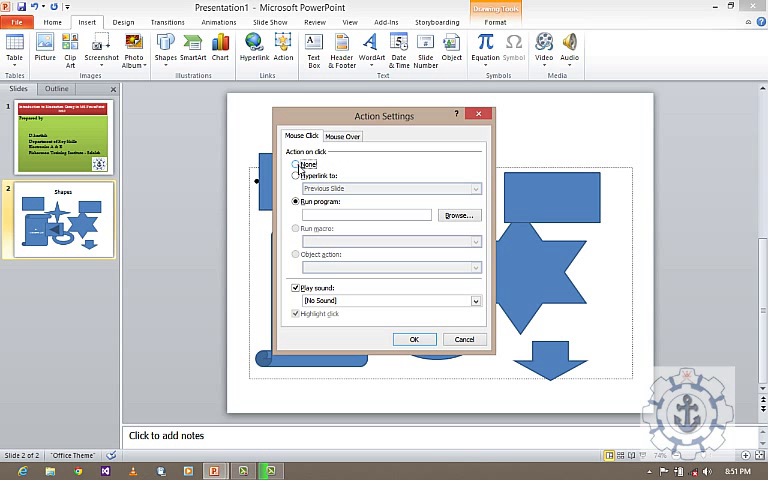
pyautogui.click(298, 175)
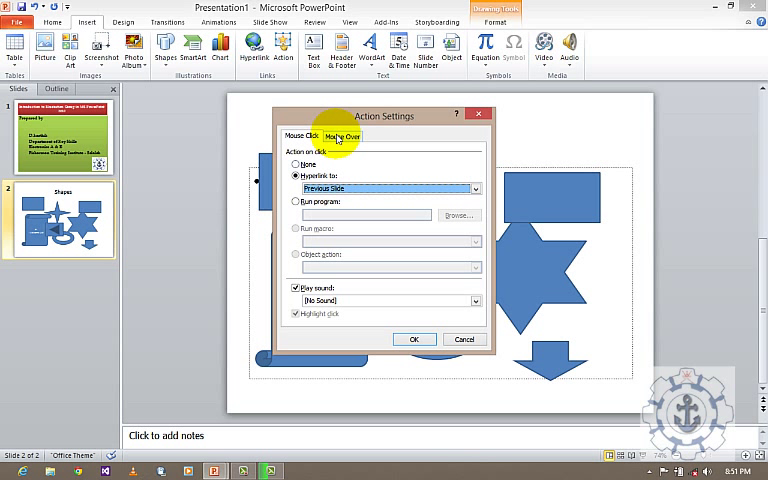
pyautogui.moveTo(489, 116)
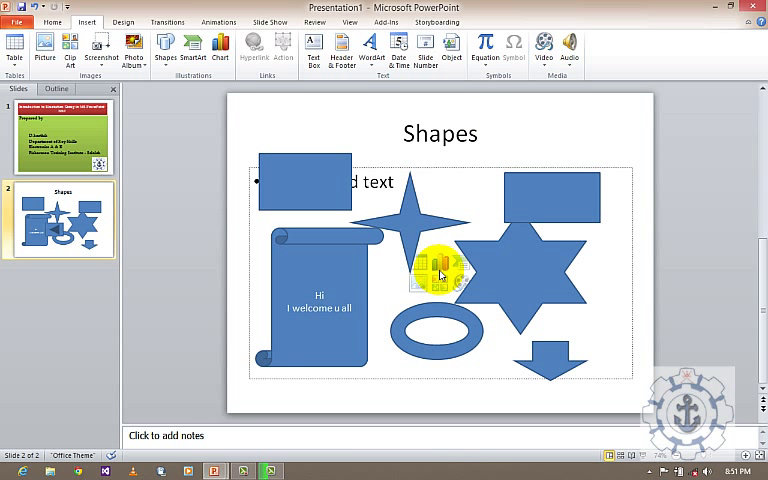
pyautogui.click(165, 50)
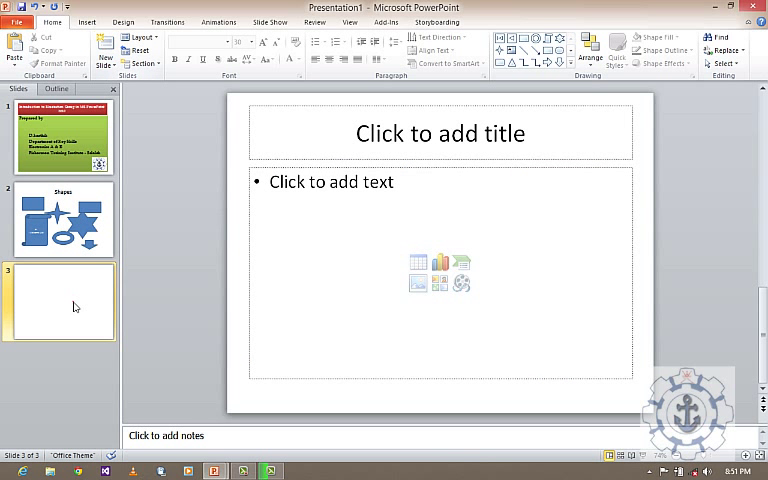
# Enter 'Smart Art' in slide 3's title placeholder.
pyautogui.click(440, 133)
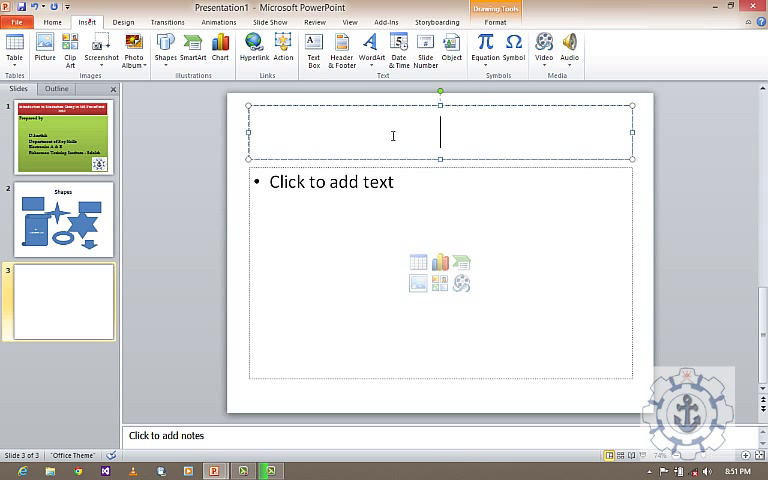
pyautogui.write('Sma')
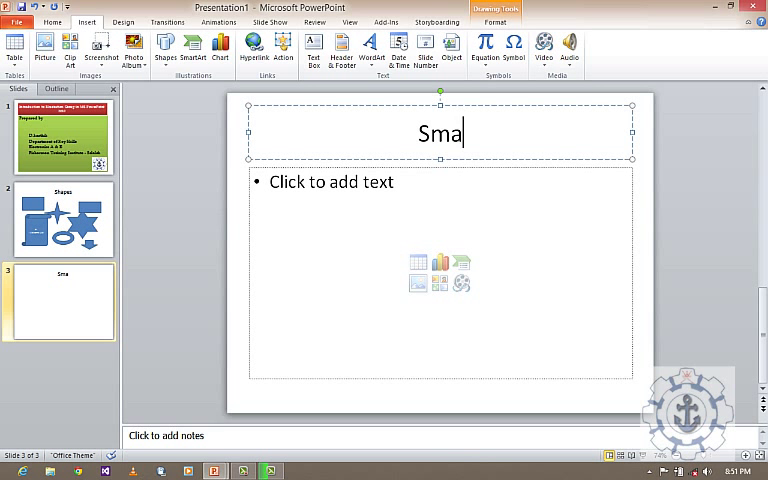
pyautogui.write('rt Art')
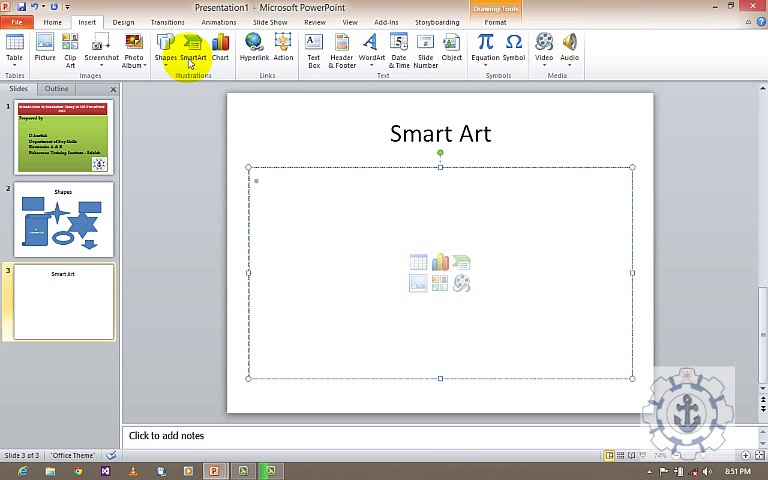
# Open the SmartArt chooser and browse List, Cycle, Relationship, Office.com and Process graphics.
pyautogui.click(190, 48)
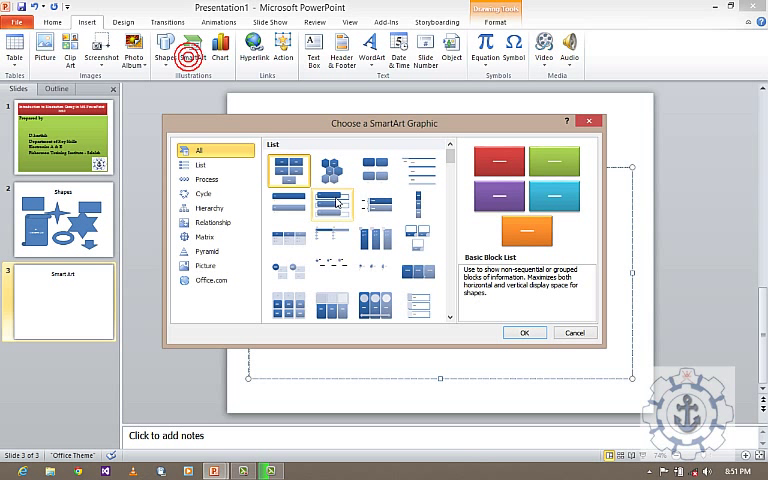
pyautogui.moveTo(335, 192)
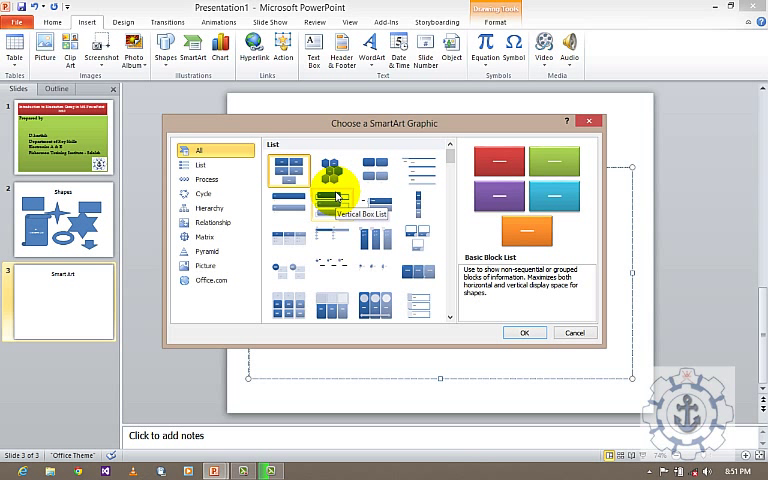
pyautogui.click(200, 164)
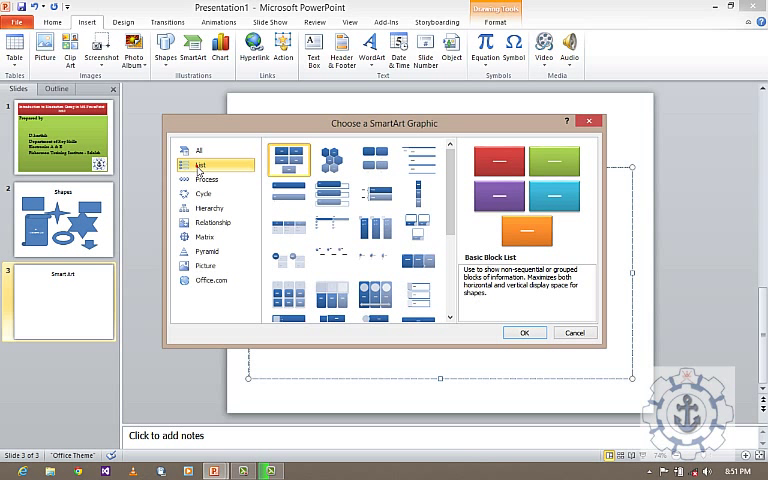
pyautogui.click(204, 192)
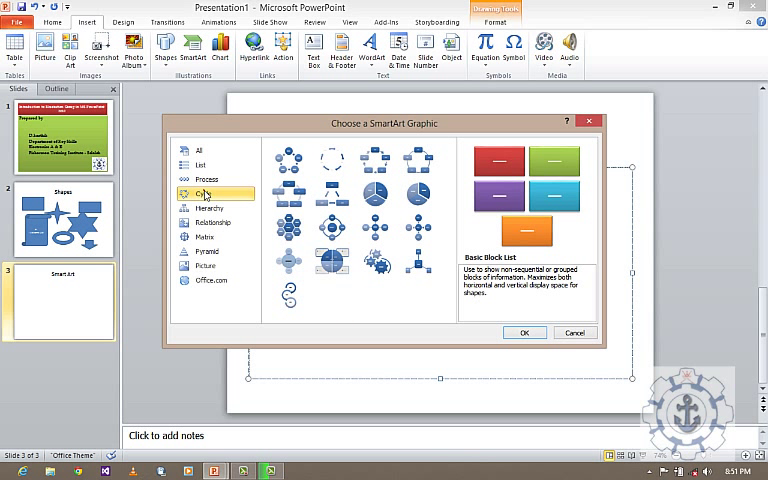
pyautogui.click(213, 222)
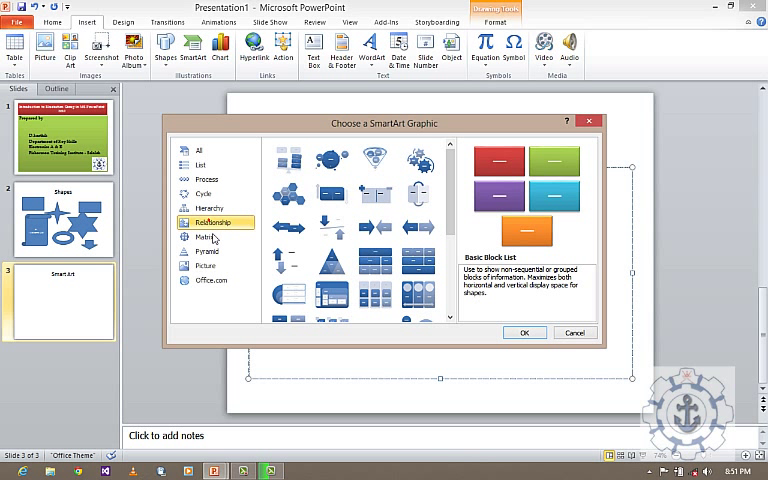
pyautogui.click(206, 265)
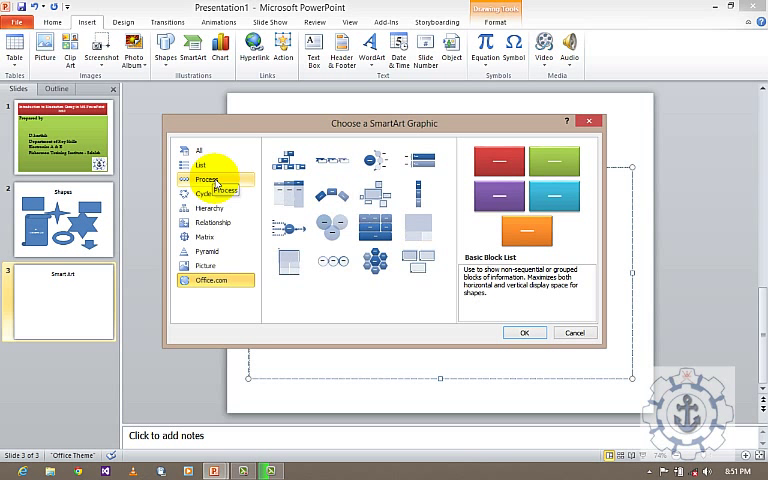
pyautogui.click(208, 179)
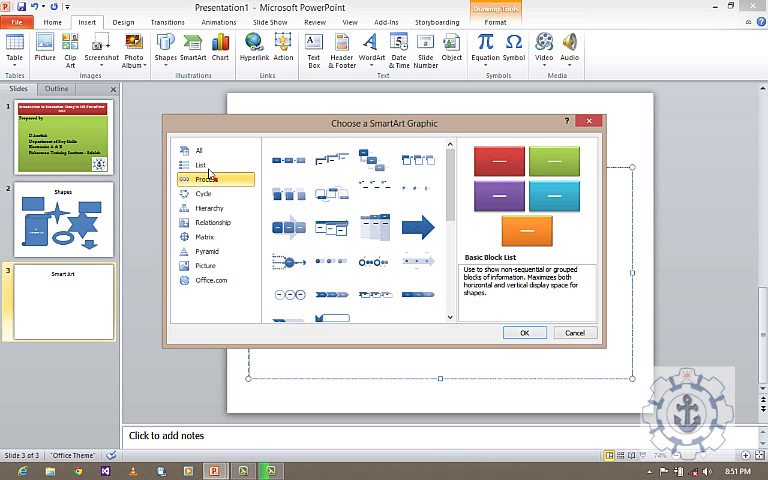
pyautogui.click(200, 164)
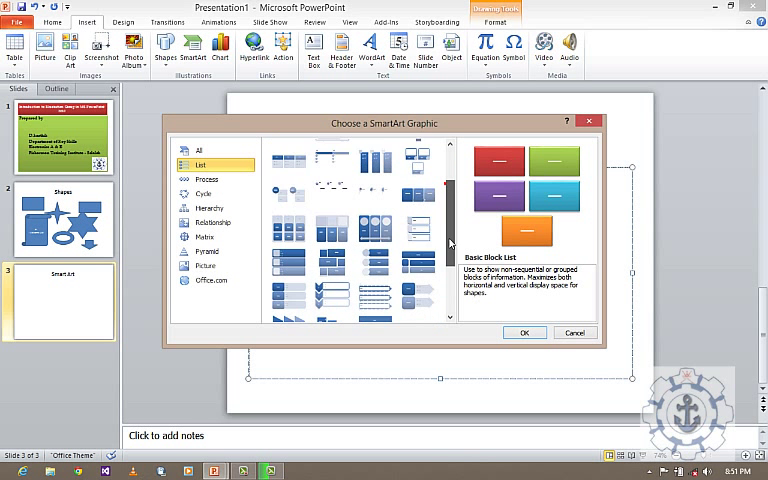
pyautogui.scroll(3)
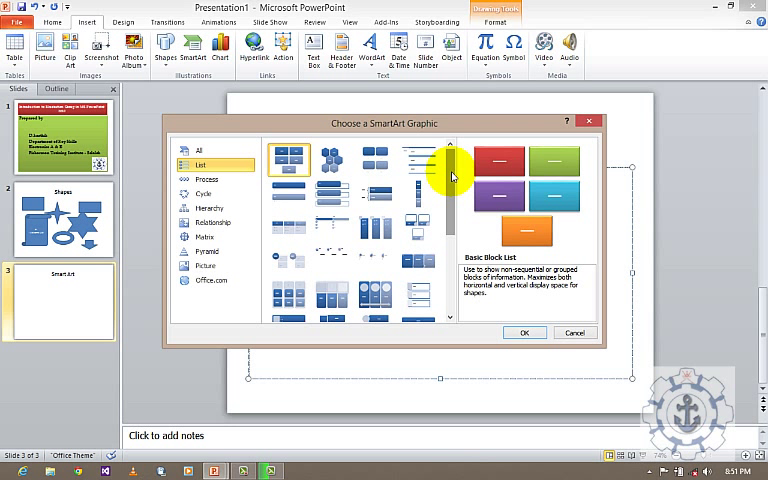
pyautogui.moveTo(452, 170)
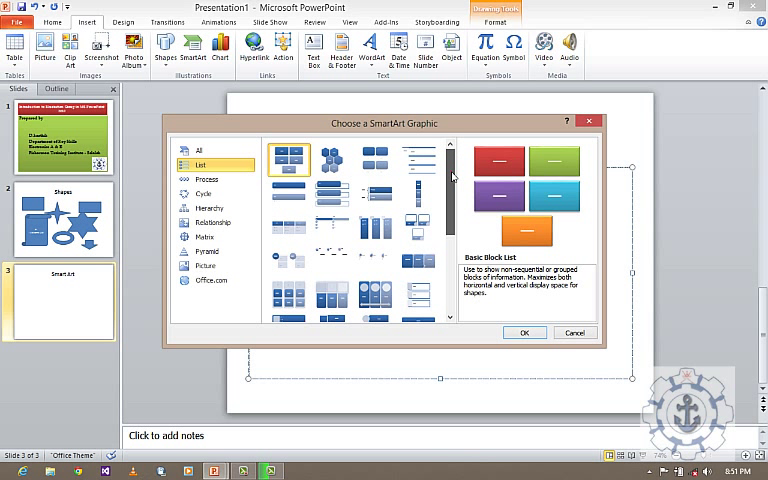
# Browse Process, Cycle, Relationship, Matrix and Picture, then select Hierarchy > Organization Chart.
pyautogui.click(207, 178)
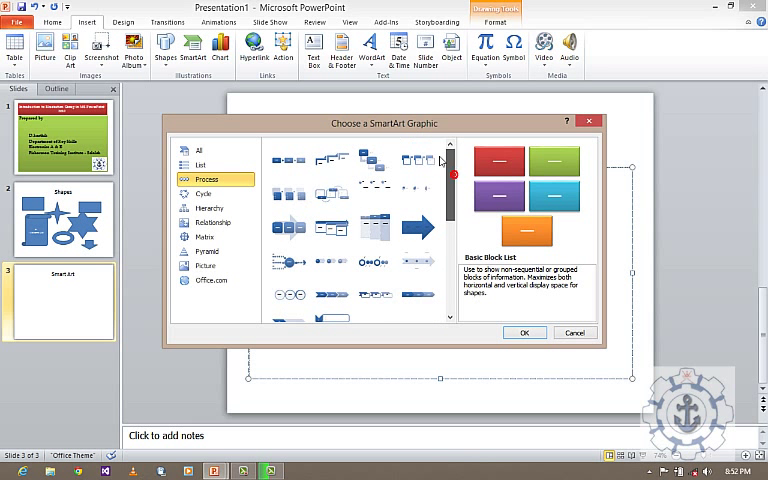
pyautogui.click(201, 207)
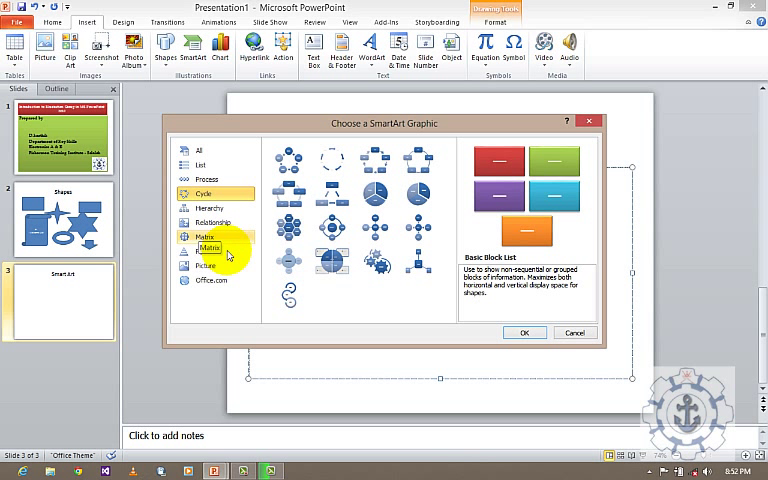
pyautogui.click(211, 222)
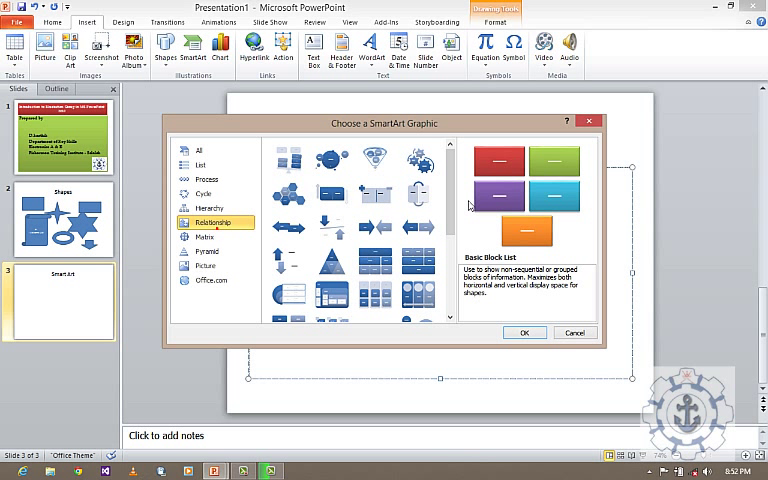
pyautogui.scroll(-3)
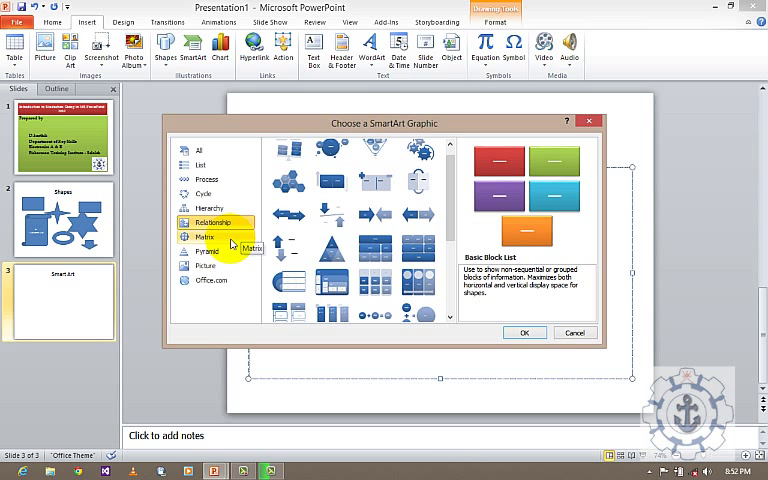
pyautogui.click(202, 237)
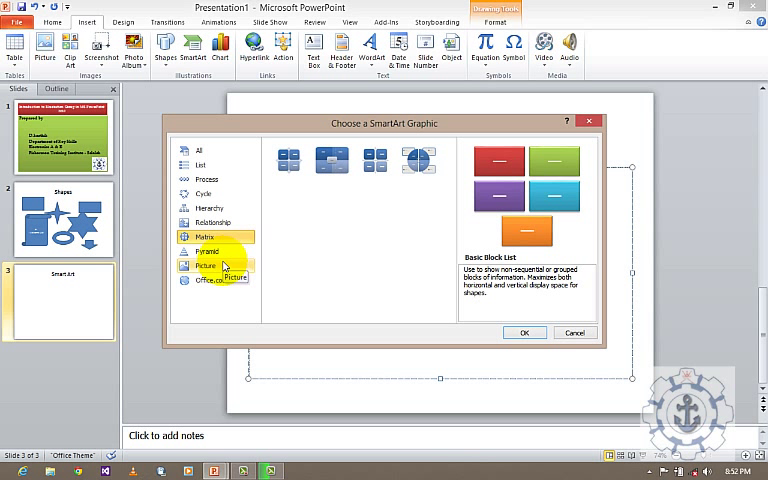
pyautogui.click(205, 265)
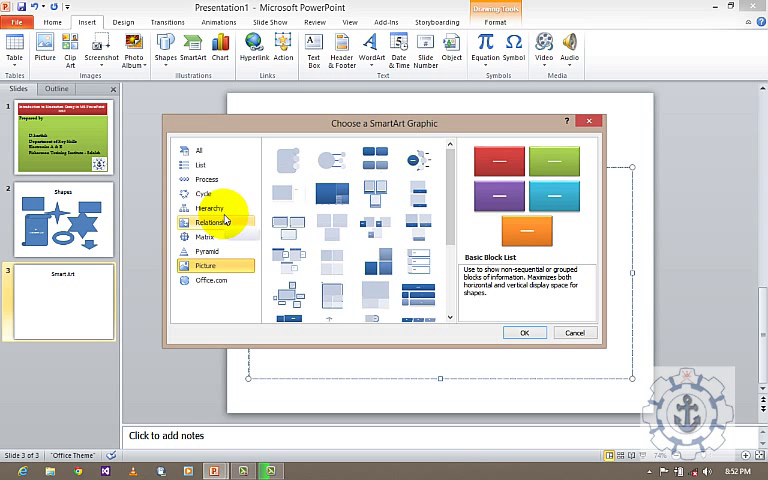
pyautogui.click(210, 208)
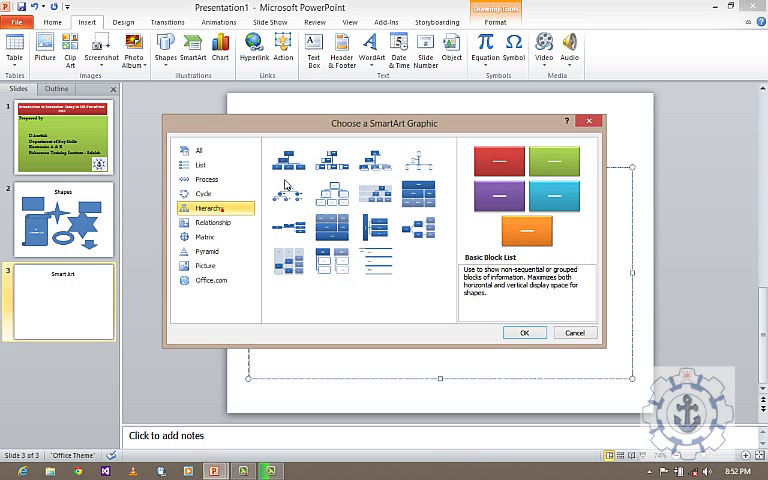
pyautogui.click(288, 159)
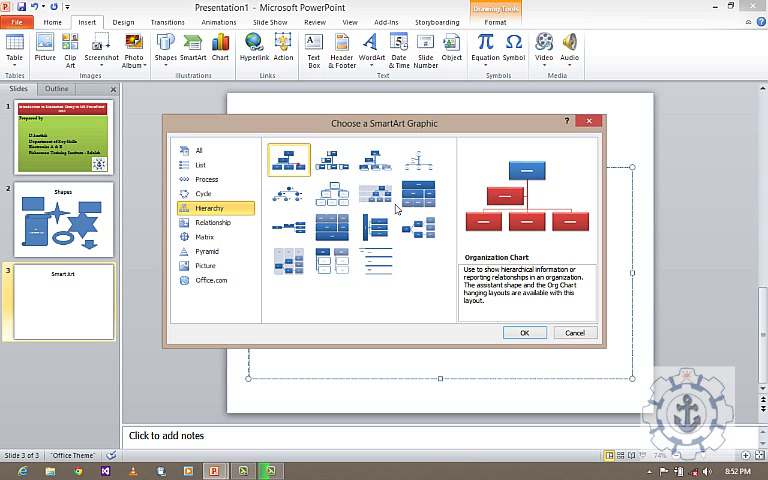
# Insert the Organization Chart and enter Principal and HOD.
pyautogui.click(524, 332)
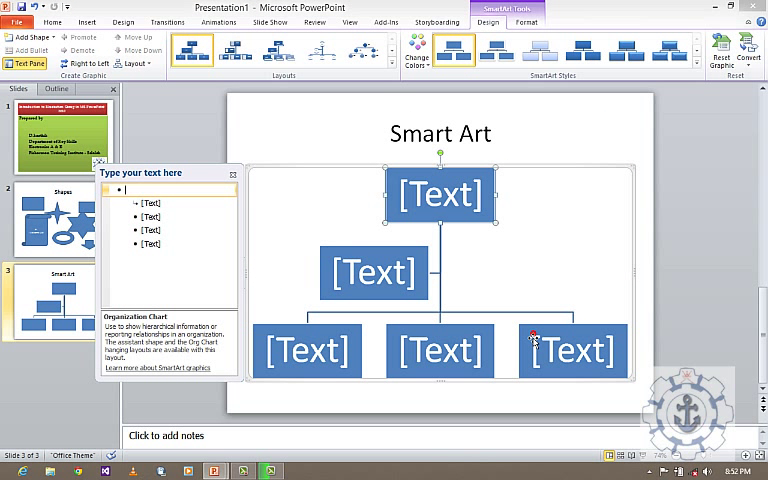
pyautogui.moveTo(425, 307)
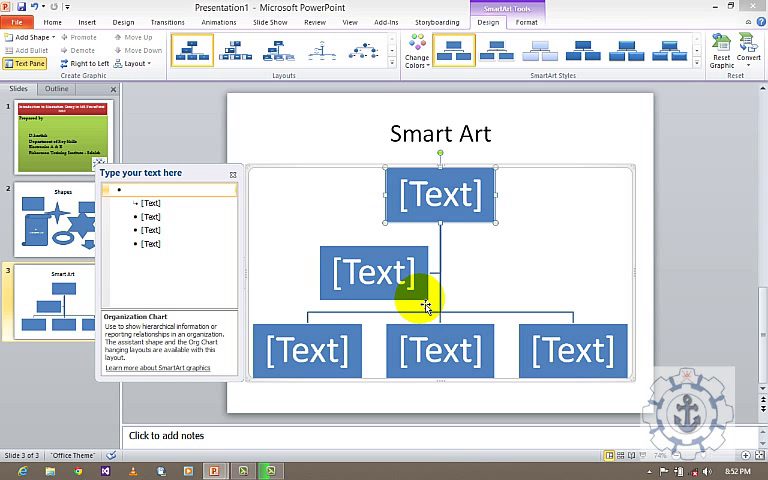
pyautogui.write('P')
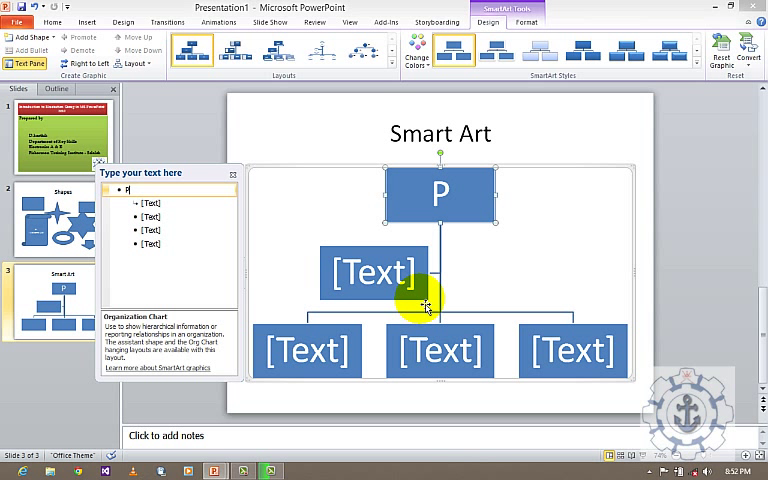
pyautogui.write('rin')
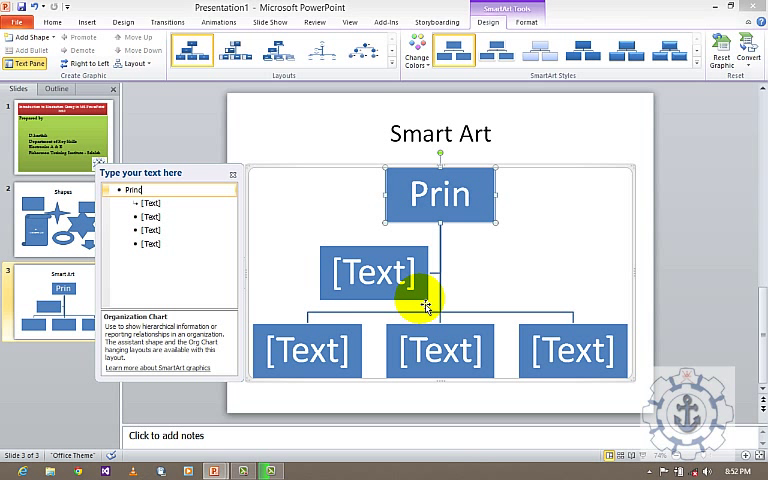
pyautogui.write('cipal')
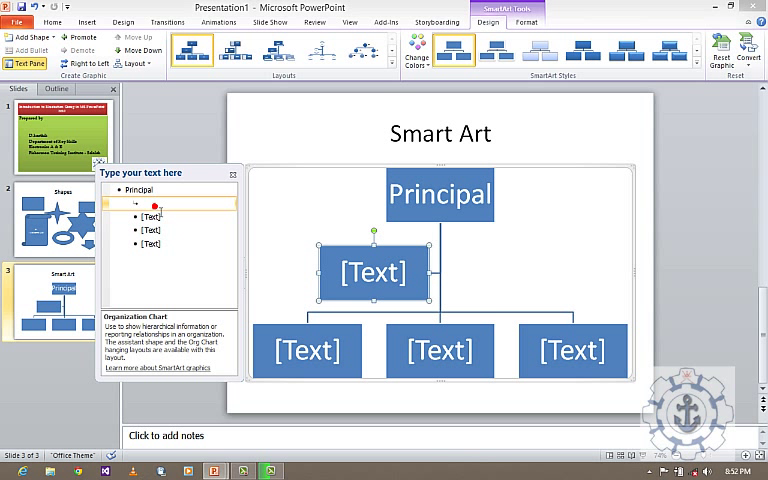
pyautogui.write('HOd')
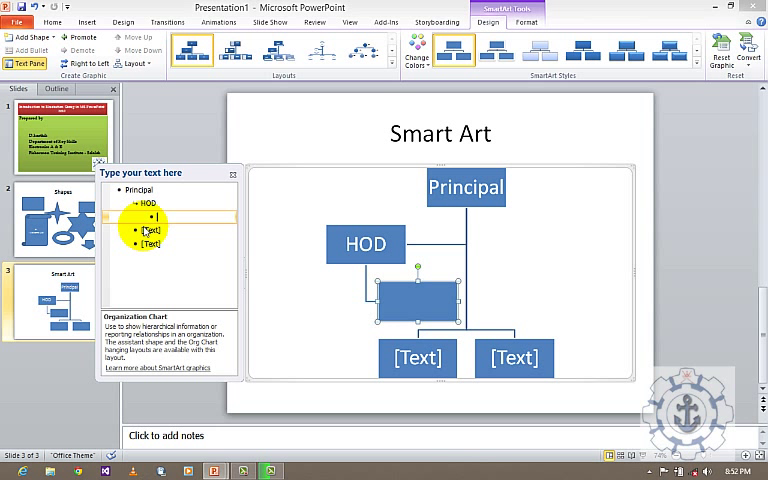
# Add Coordinator, Staff, Students and Lab as boxes beneath HOD.
pyautogui.write('Coordinator')
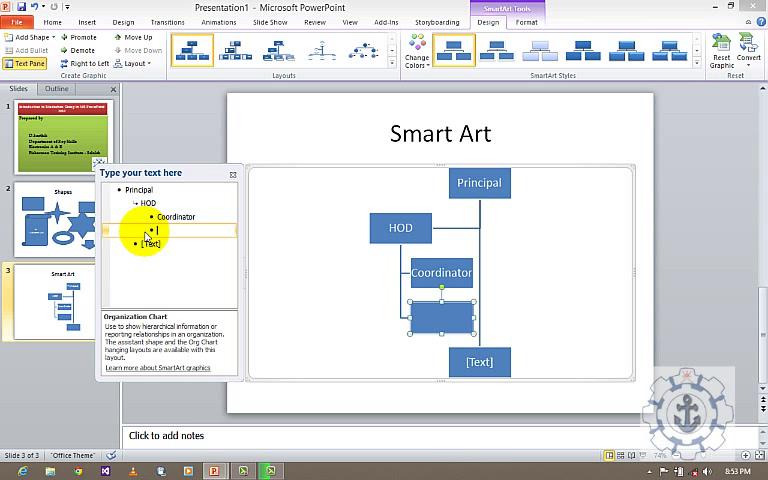
pyautogui.write('Staff')
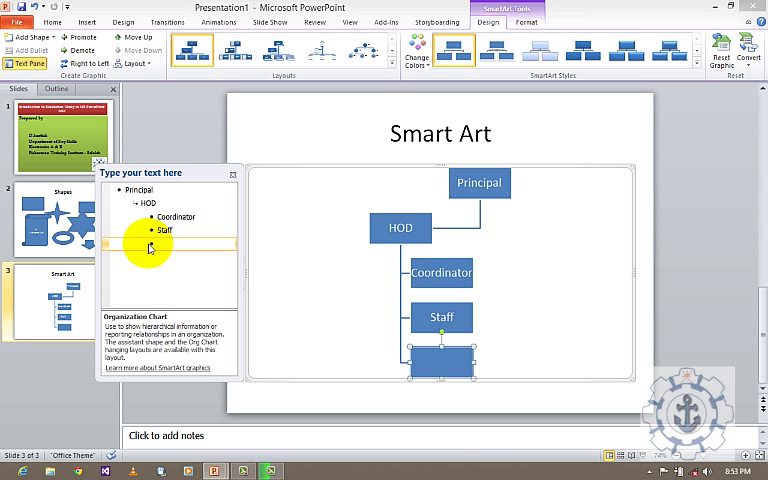
pyautogui.write('Stude')
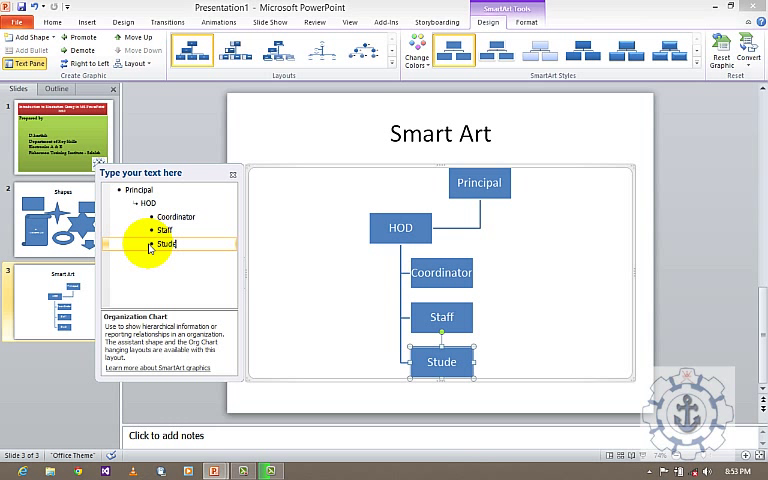
pyautogui.write('nts')
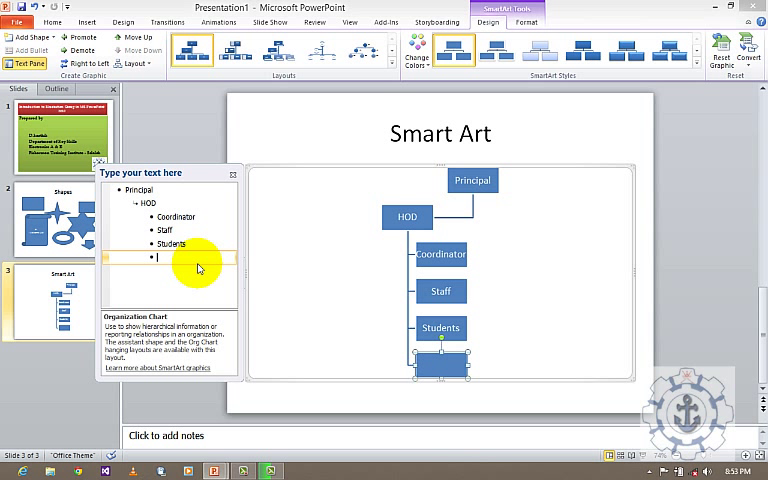
pyautogui.write('u')
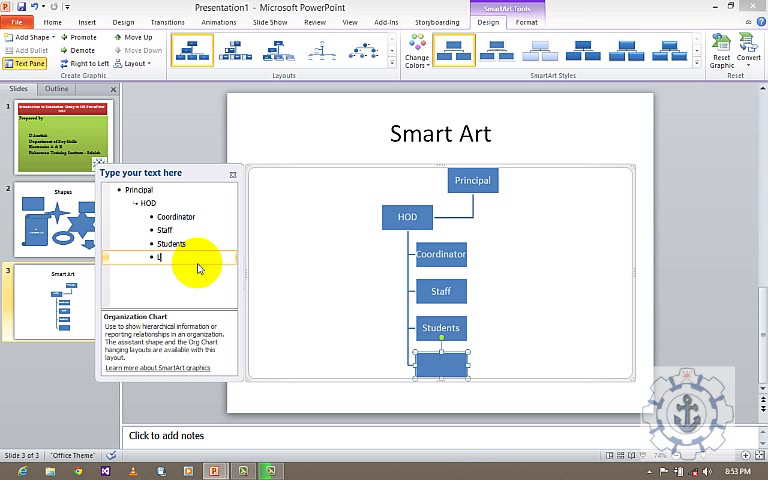
pyautogui.write('Lab')
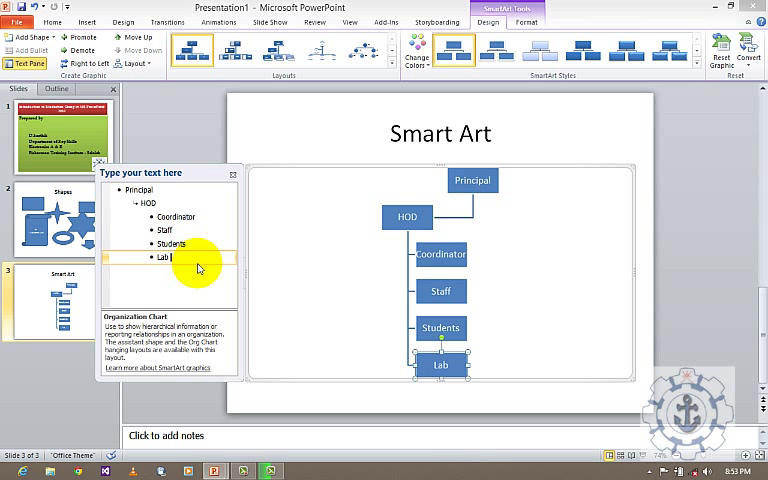
pyautogui.click(440, 254)
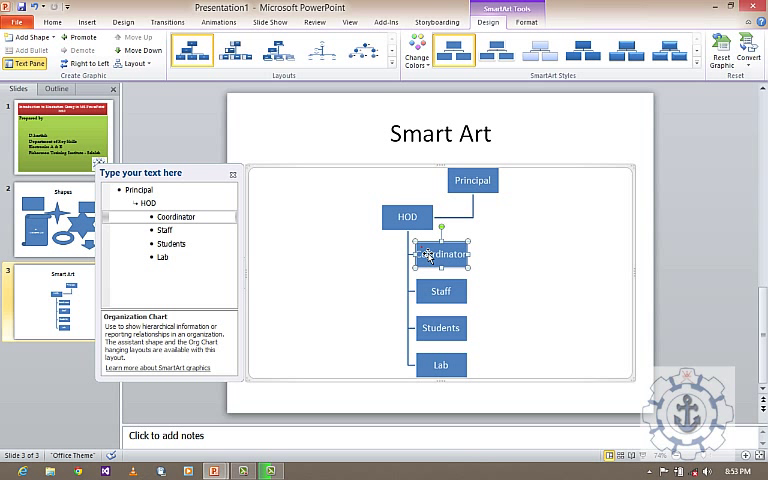
# Apply a bevelled SmartArt style and an Accent 6 orange colour scheme to the org chart.
pyautogui.click(471, 180)
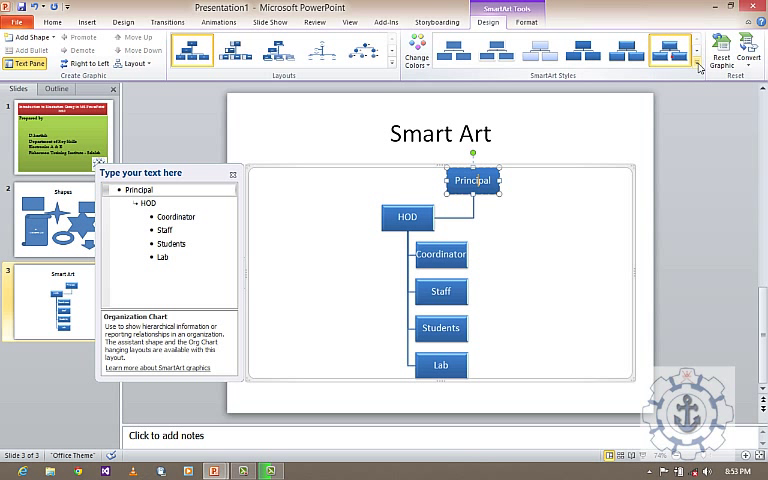
pyautogui.click(698, 62)
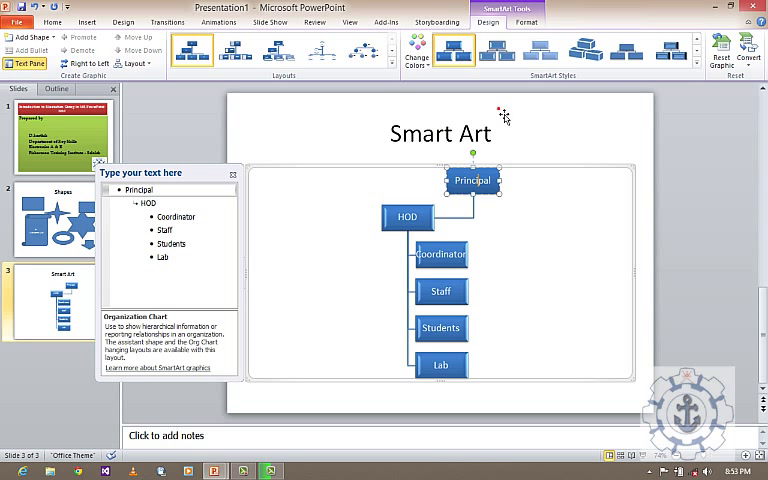
pyautogui.click(417, 50)
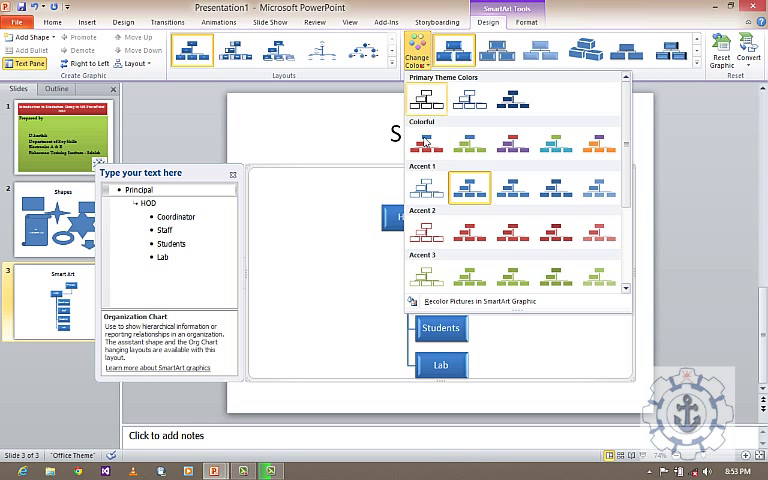
pyautogui.click(470, 187)
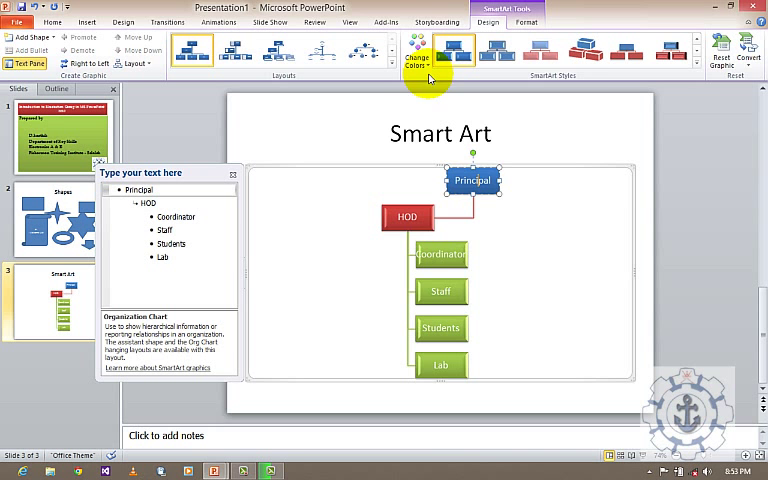
pyautogui.click(419, 50)
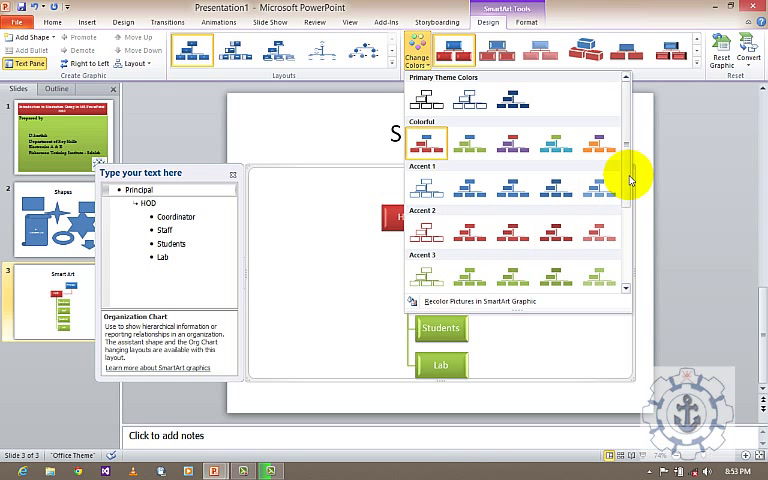
pyautogui.scroll(-3)
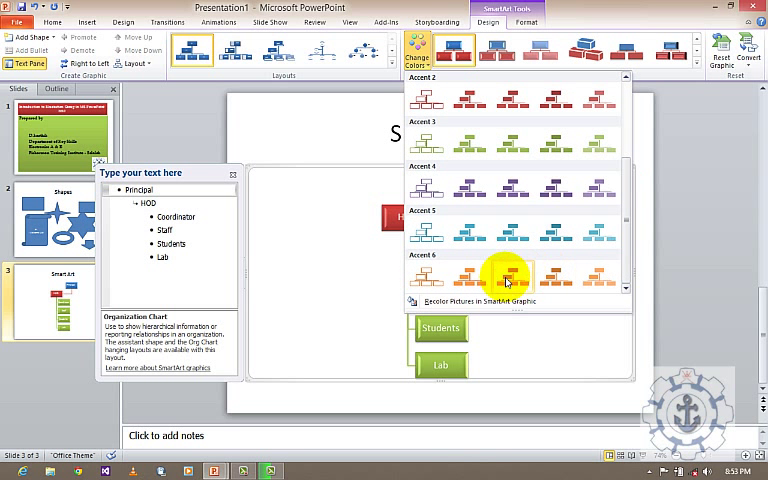
pyautogui.click(505, 277)
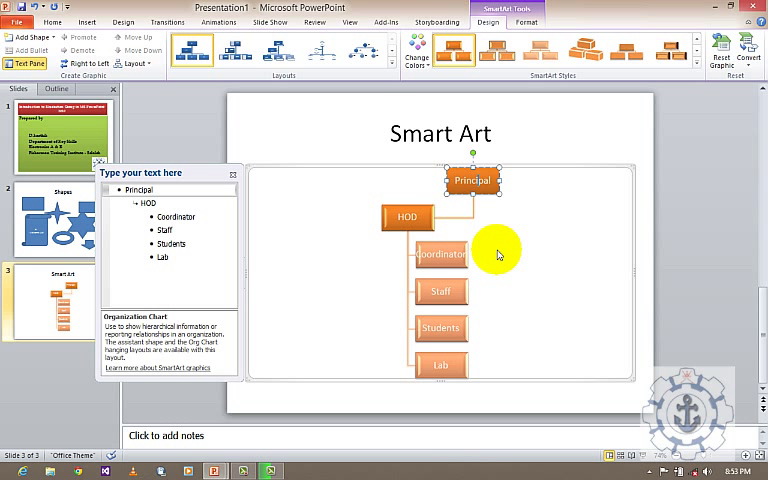
pyautogui.moveTo(280, 120)
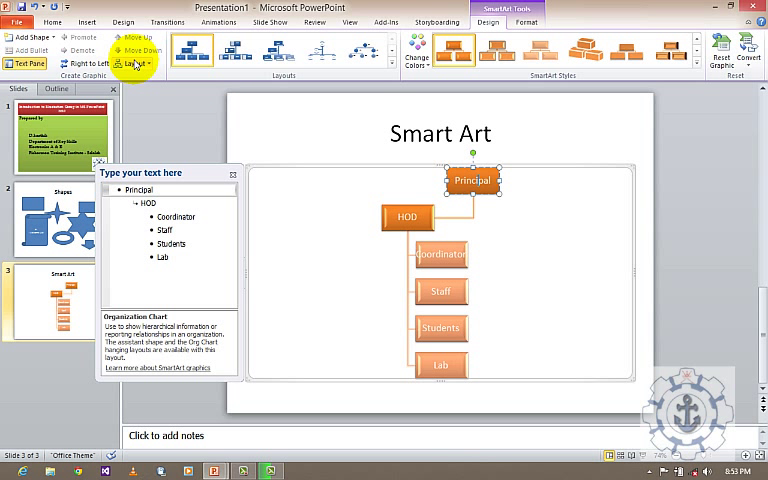
pyautogui.moveTo(108, 42)
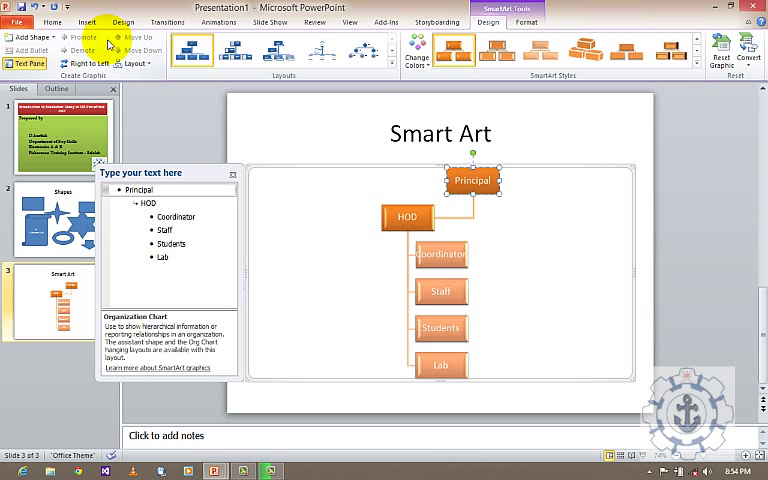
pyautogui.moveTo(368, 212)
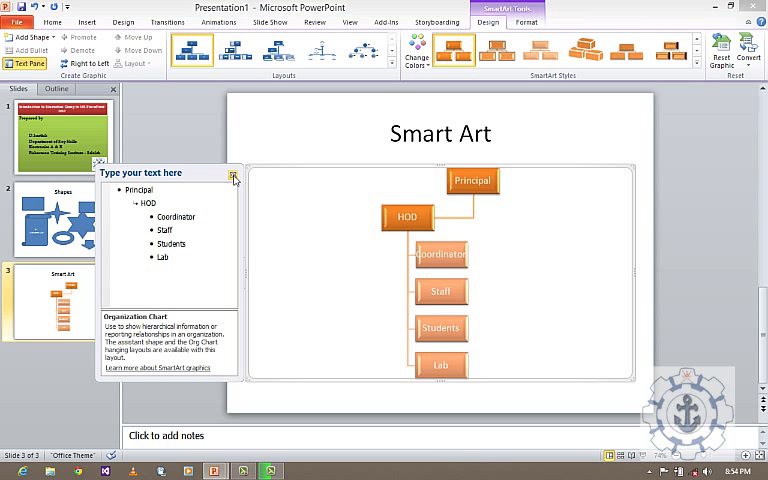
# Close the Text Pane, add a new slide after Smart Art and title it 'Chart'.
pyautogui.click(234, 178)
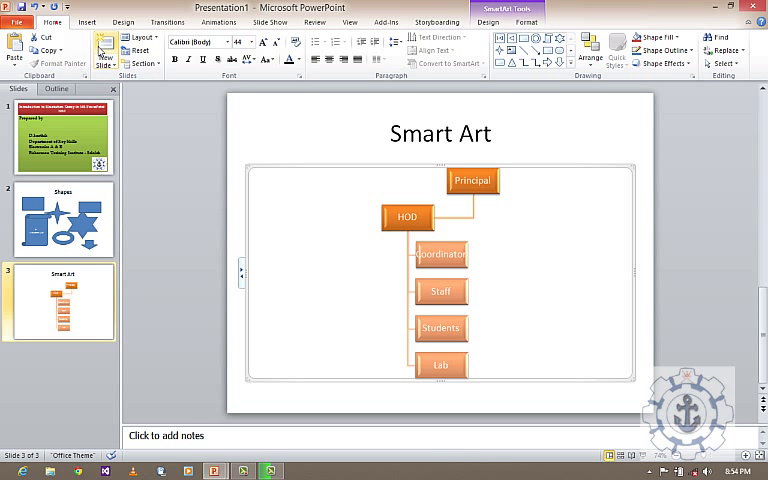
pyautogui.click(103, 48)
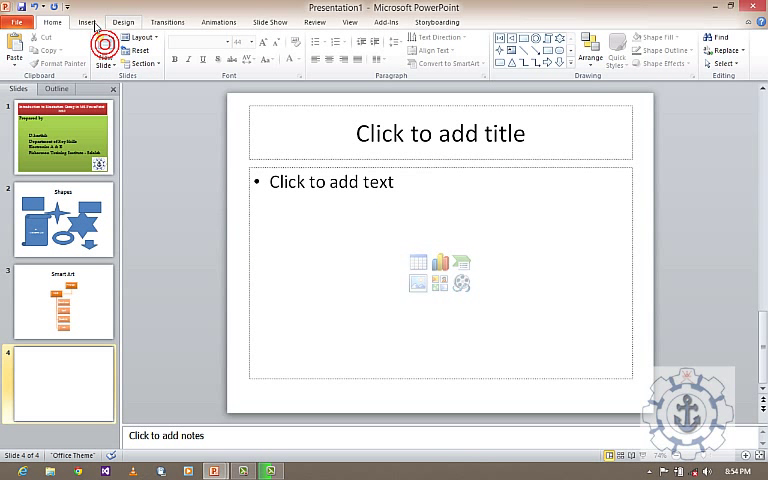
pyautogui.click(439, 133)
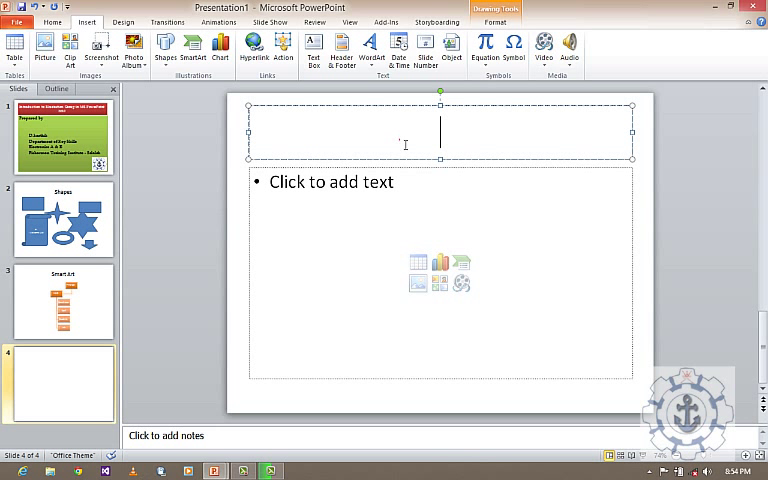
pyautogui.write('Charf')
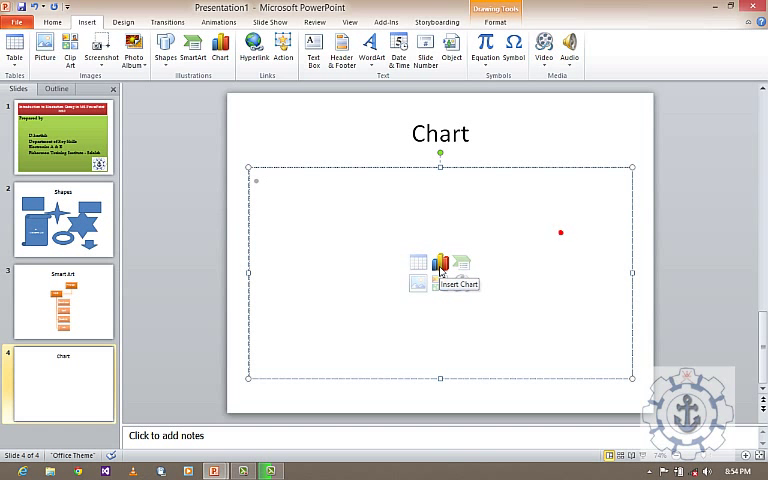
# Insert a chart, browsing line, area, stock, doughnut and radar types before returning to column.
pyautogui.click(440, 270)
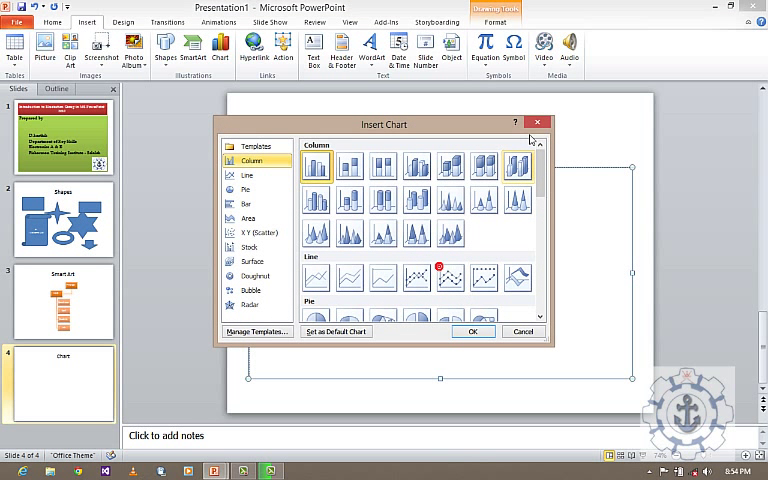
pyautogui.click(521, 331)
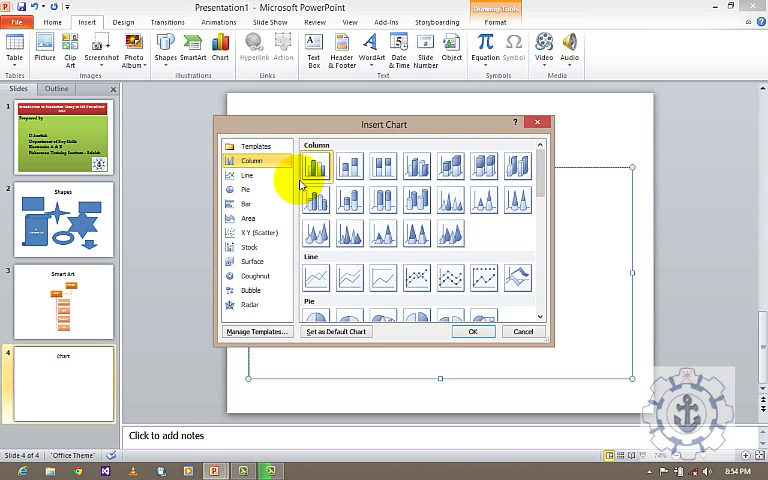
pyautogui.click(246, 175)
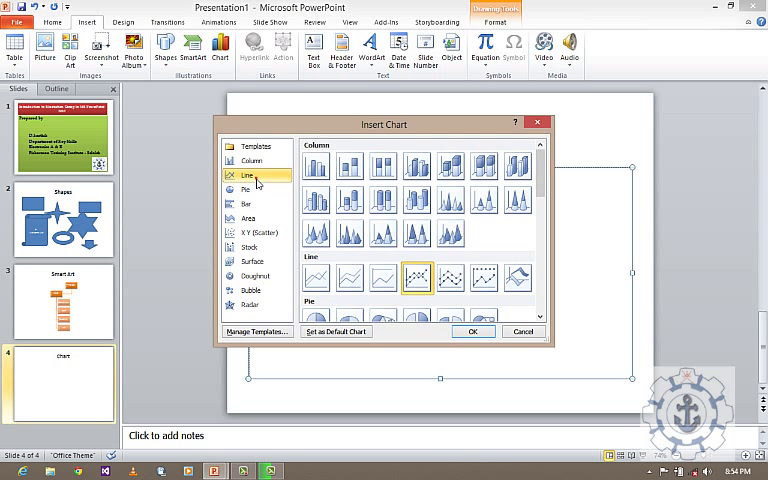
pyautogui.click(251, 218)
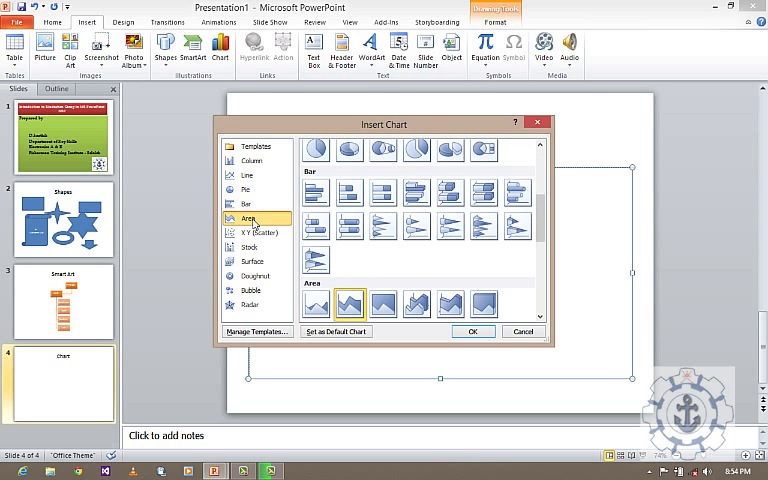
pyautogui.click(248, 247)
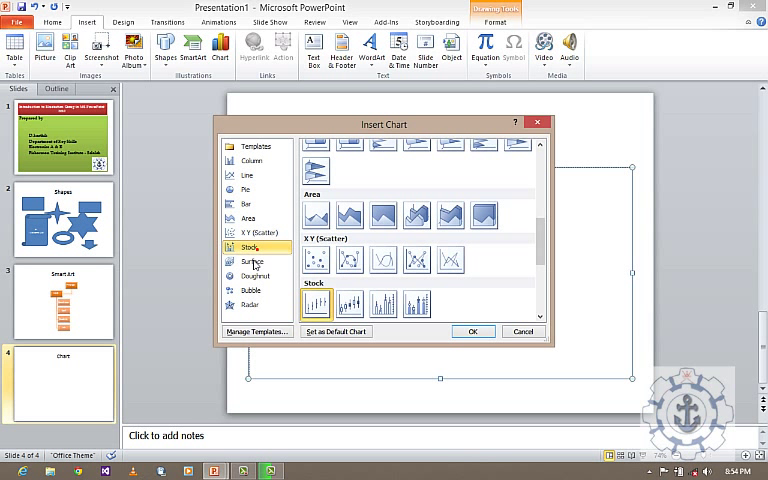
pyautogui.click(252, 273)
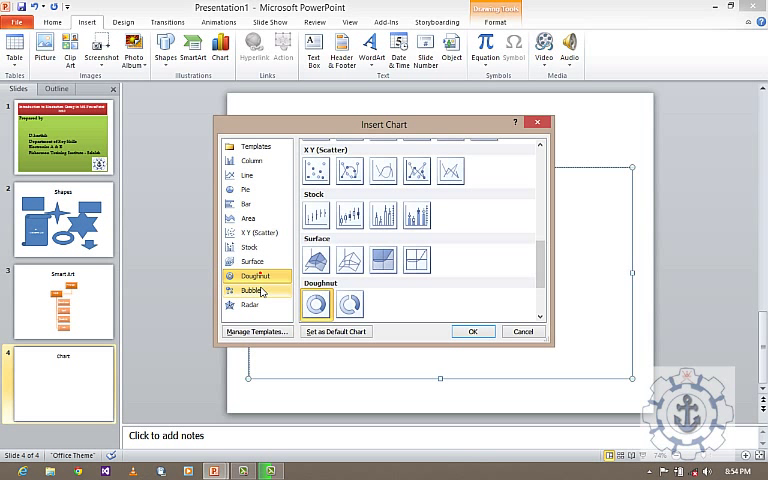
pyautogui.click(253, 305)
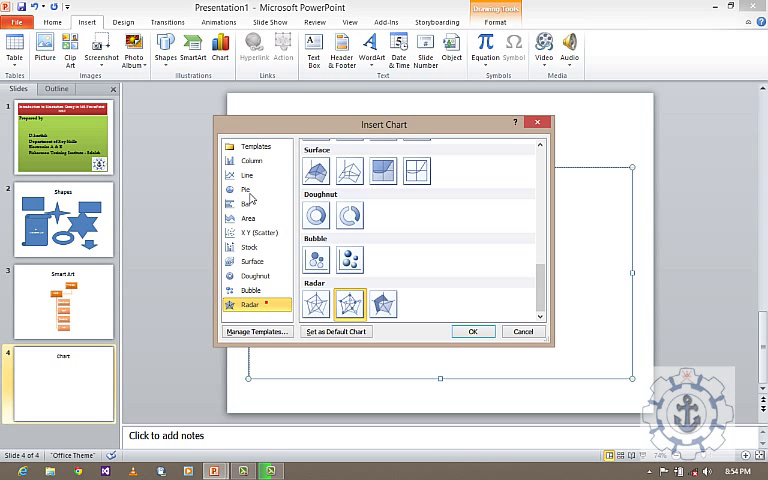
pyautogui.click(251, 160)
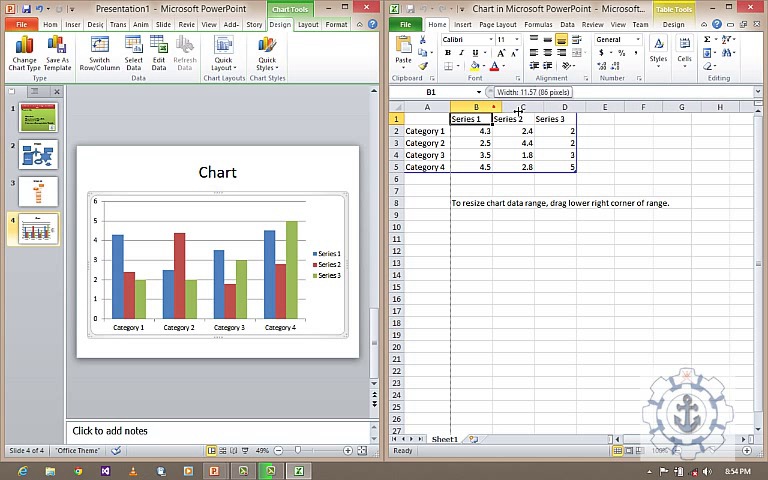
# Rename the series headers in the data sheet to First Exam, Mid Exam and Final Exam.
pyautogui.doubleClick(466, 118)
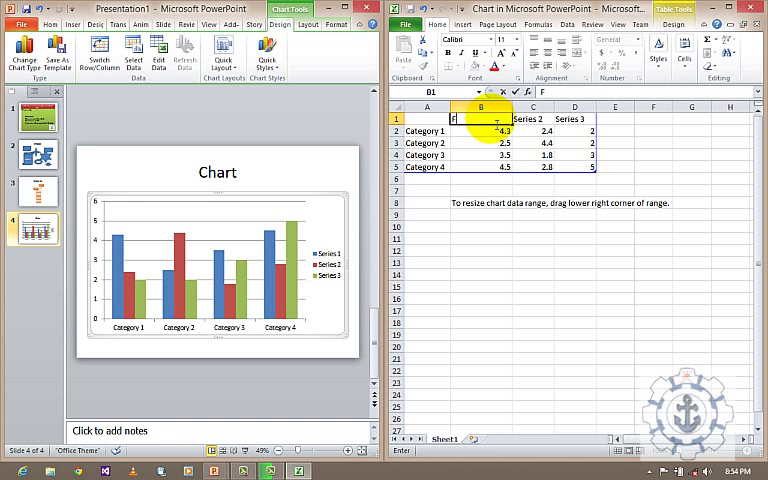
pyautogui.write('First Exam')
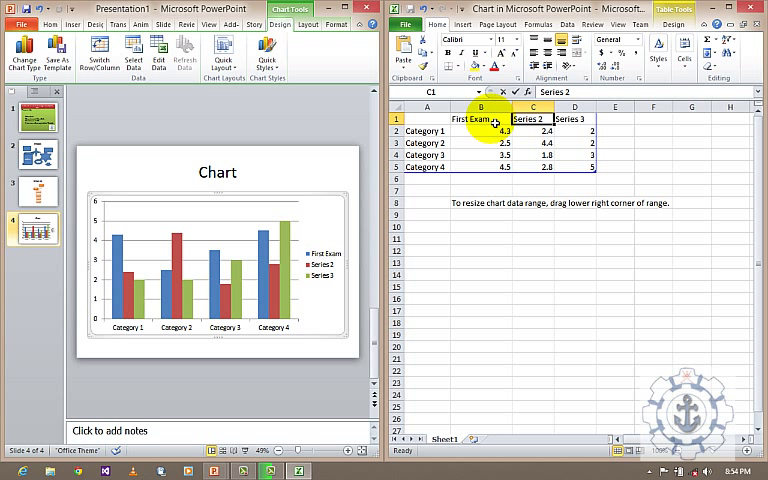
pyautogui.write('Mid Exam')
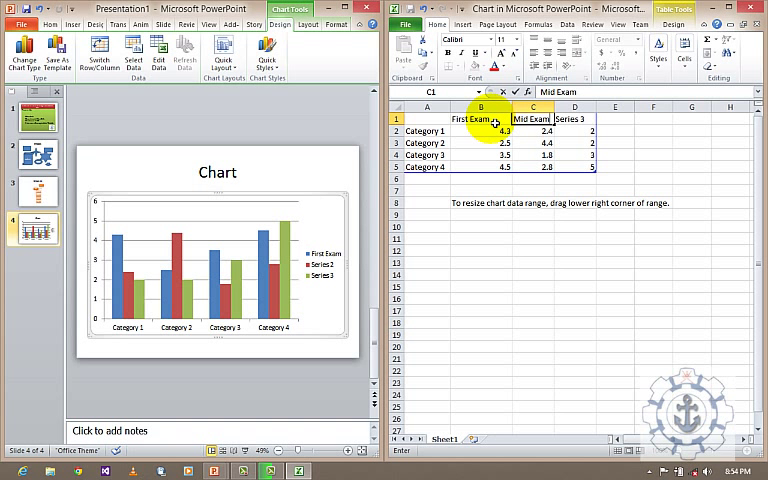
pyautogui.click(573, 118)
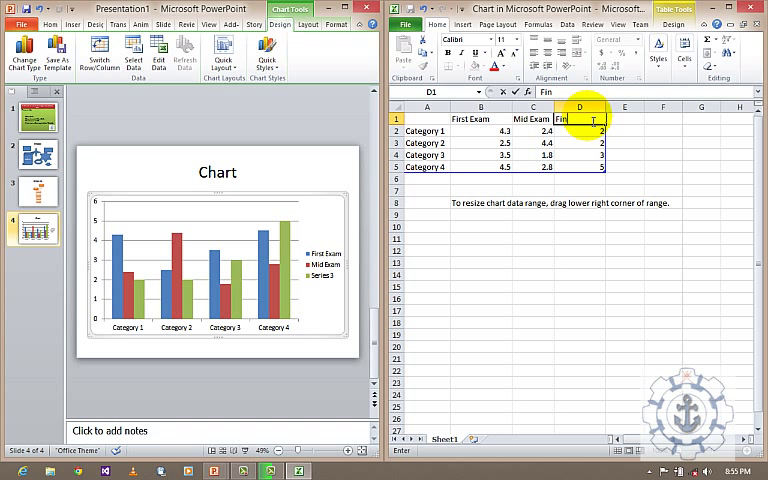
pyautogui.write('Final Exam')
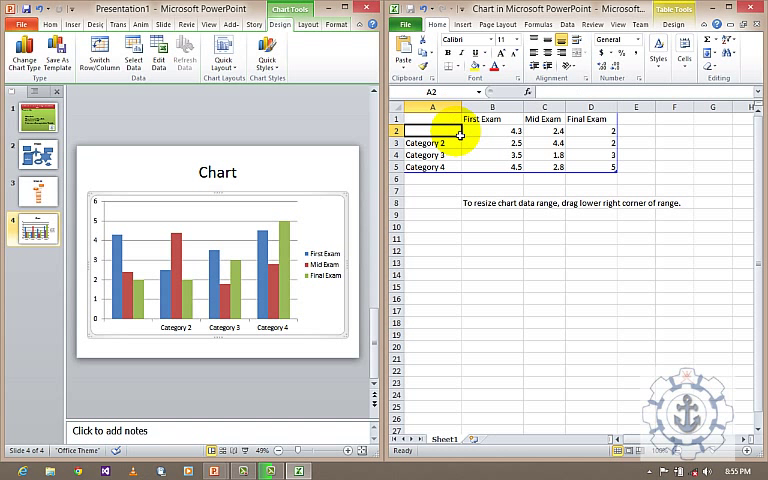
# Relabel the category cells in column A as Electronics A, Electronics B, Electrical and IT.
pyautogui.write('Electronics')
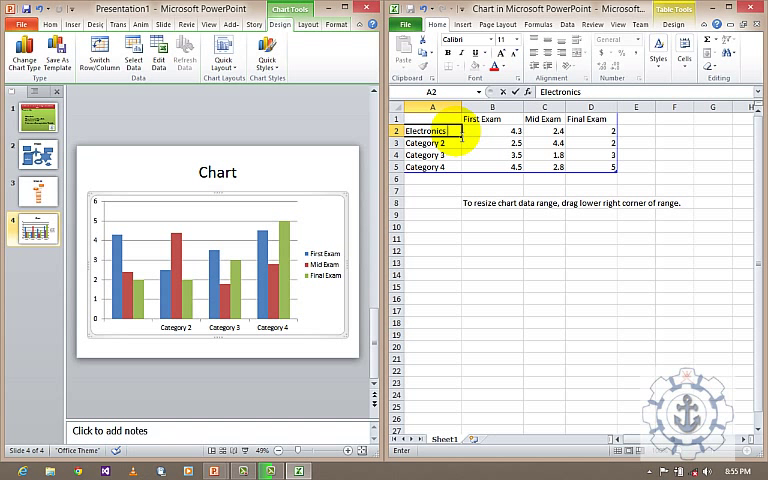
pyautogui.write('A')
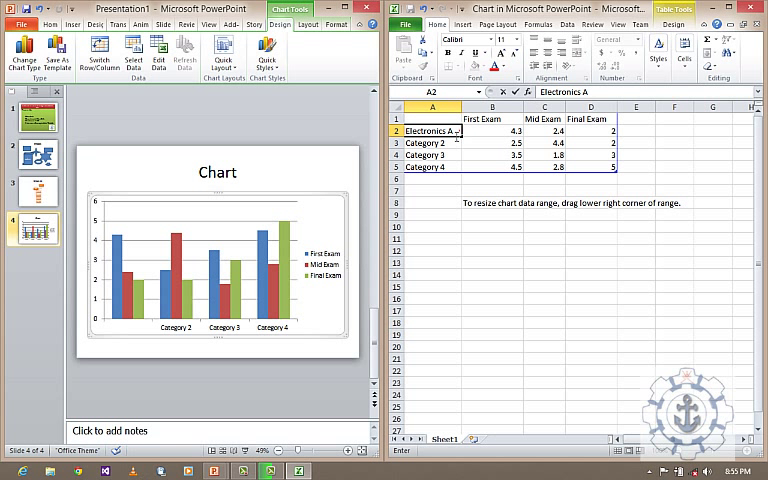
pyautogui.click(432, 143)
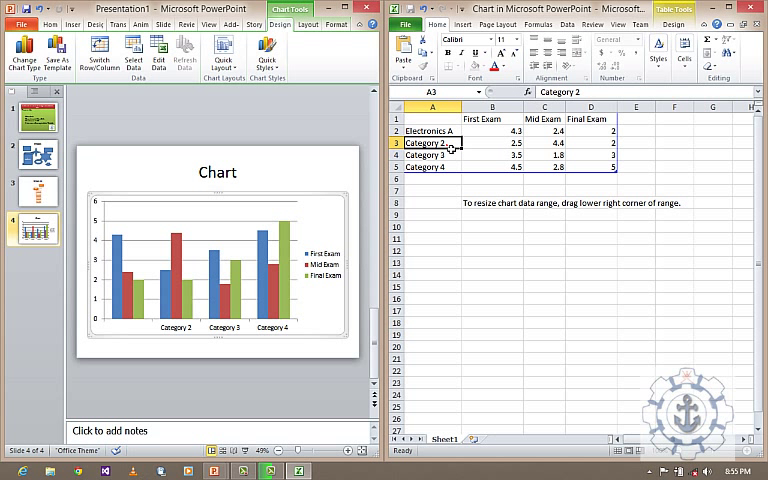
pyautogui.doubleClick(432, 143)
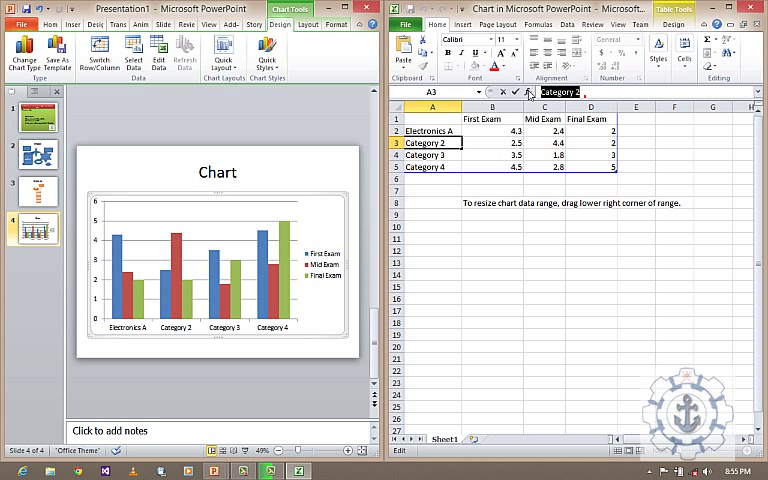
pyautogui.write('Electronics B')
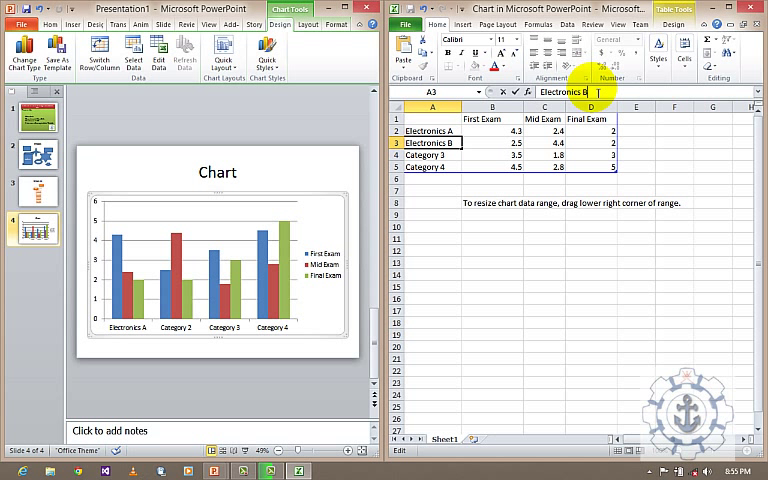
pyautogui.click(428, 154)
pyautogui.write('captains')
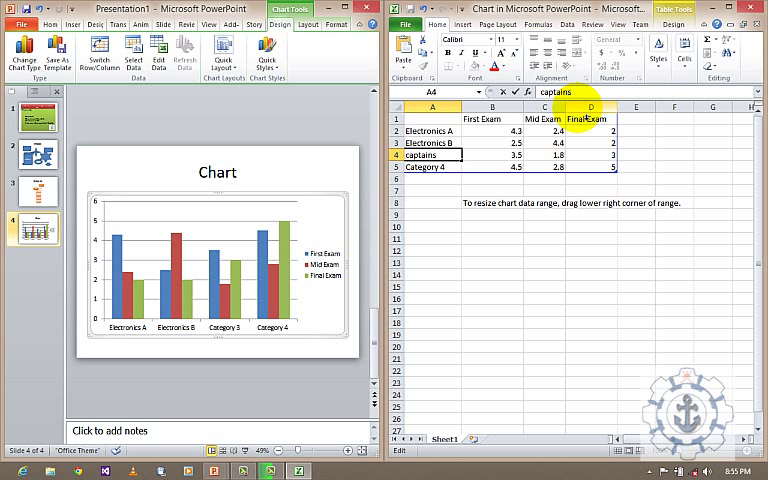
pyautogui.write('Electrical')
pyautogui.click(432, 167)
pyautogui.write('IT')
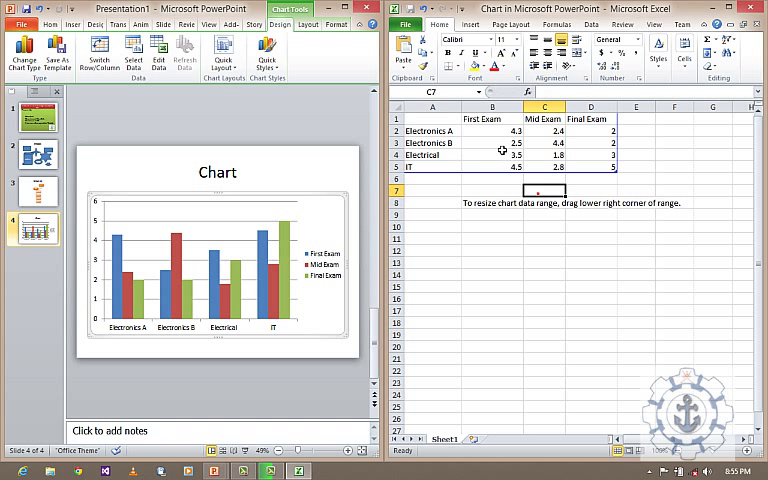
# Enter the Electronics A exam marks in the data sheet, including 65 for Mid Exam.
pyautogui.click(491, 131)
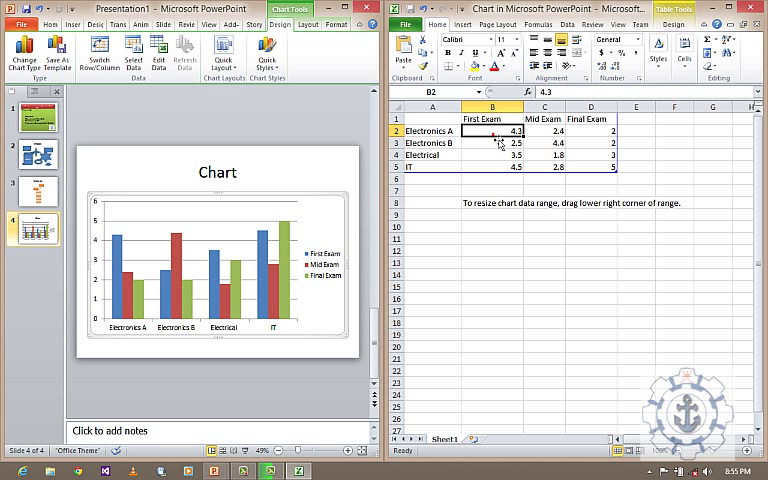
pyautogui.click(543, 130)
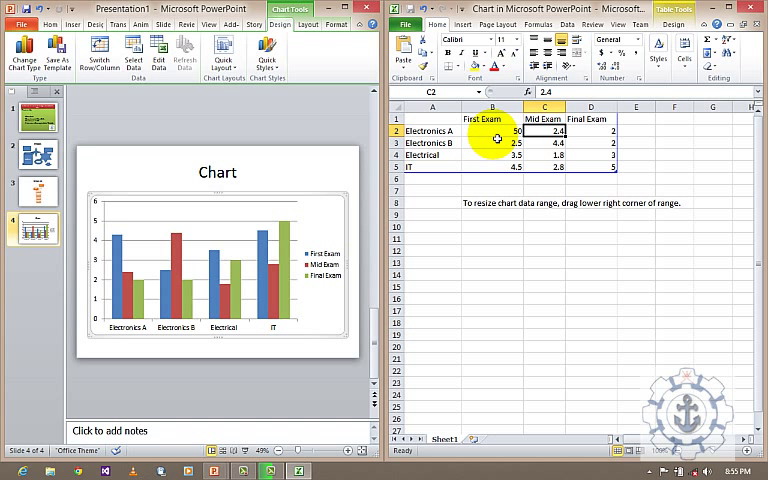
pyautogui.write('65')
pyautogui.click(591, 131)
pyautogui.write('70')
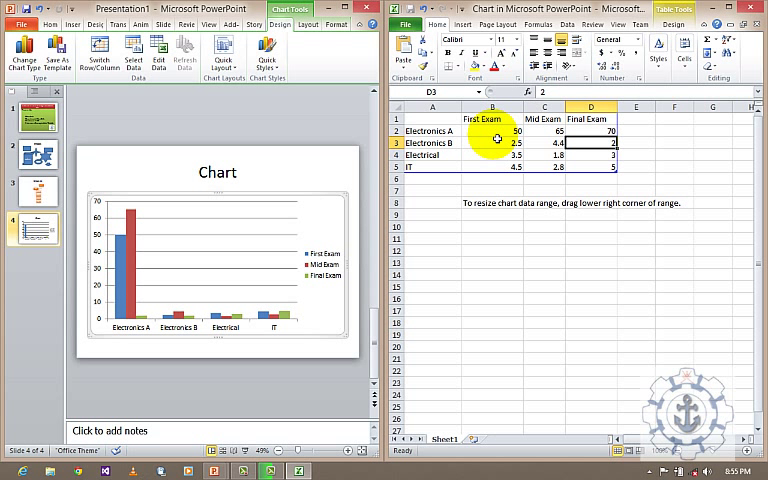
pyautogui.click(492, 142)
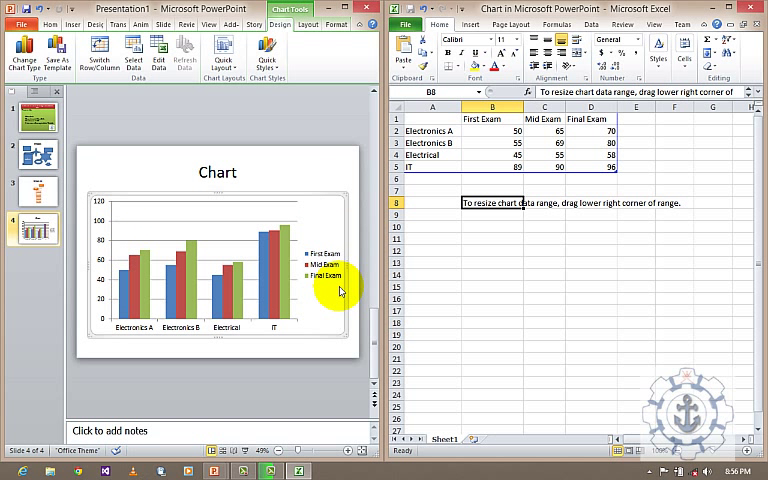
pyautogui.moveTo(347, 298)
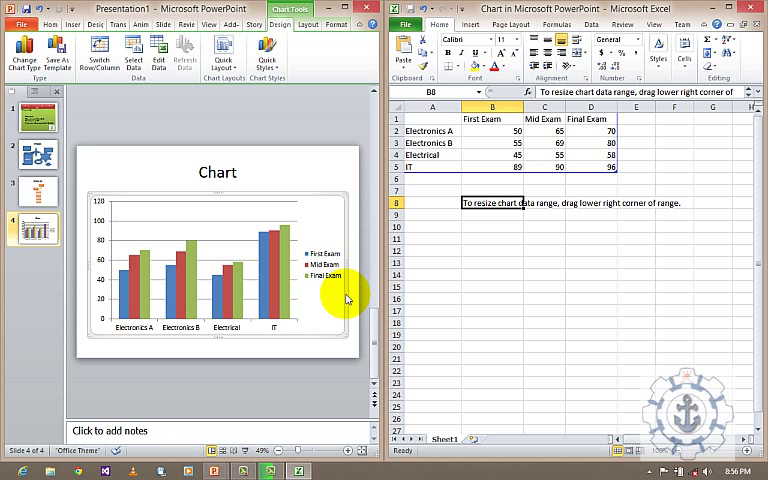
pyautogui.moveTo(413, 264)
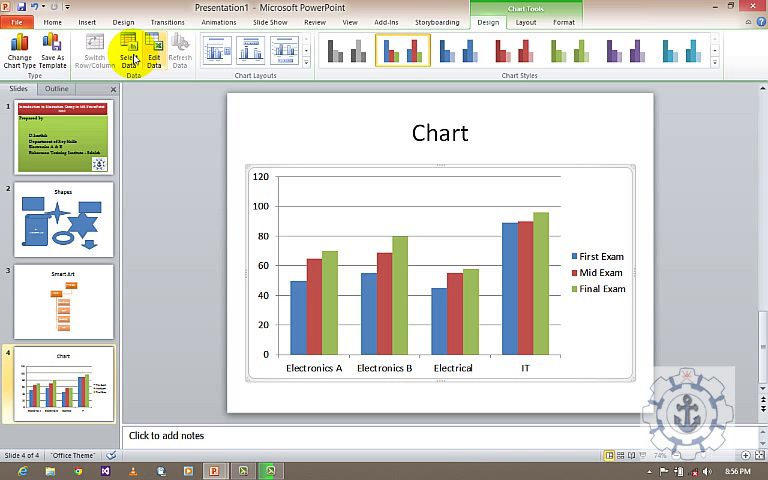
pyautogui.click(87, 21)
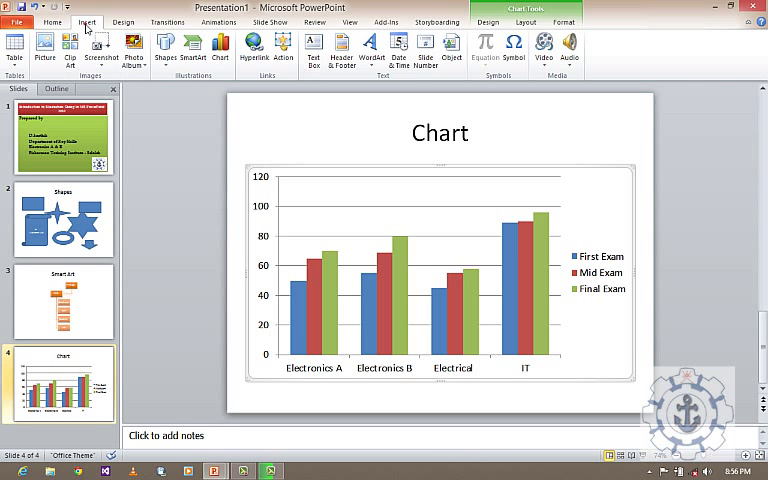
pyautogui.click(221, 50)
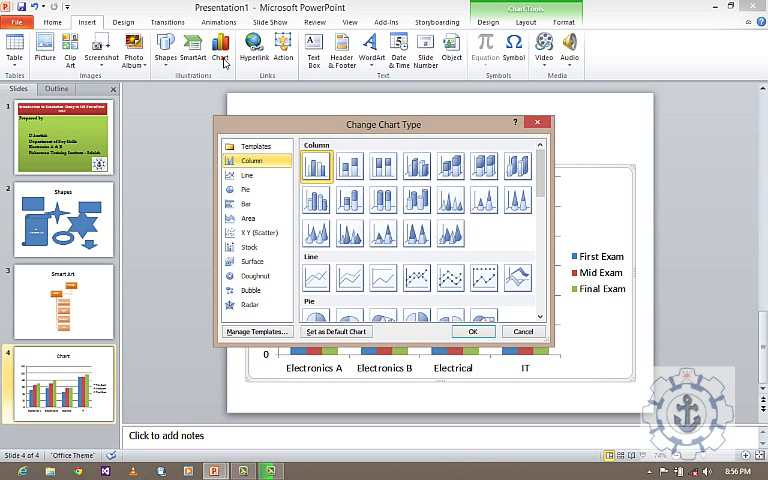
pyautogui.click(247, 175)
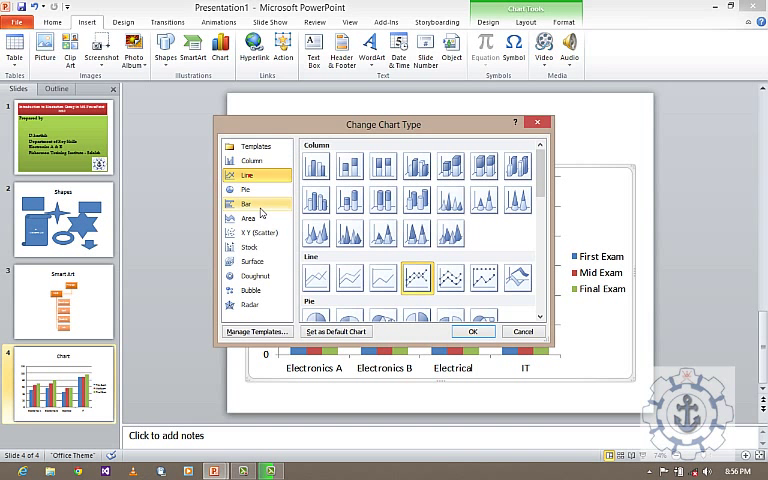
pyautogui.click(249, 218)
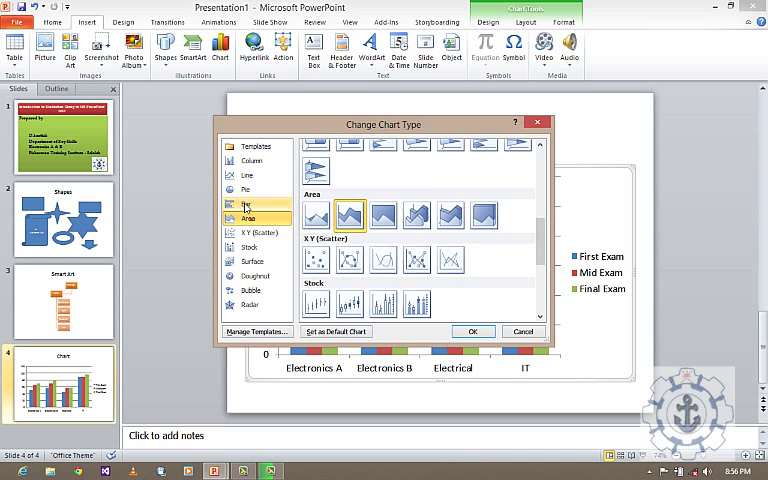
pyautogui.click(251, 160)
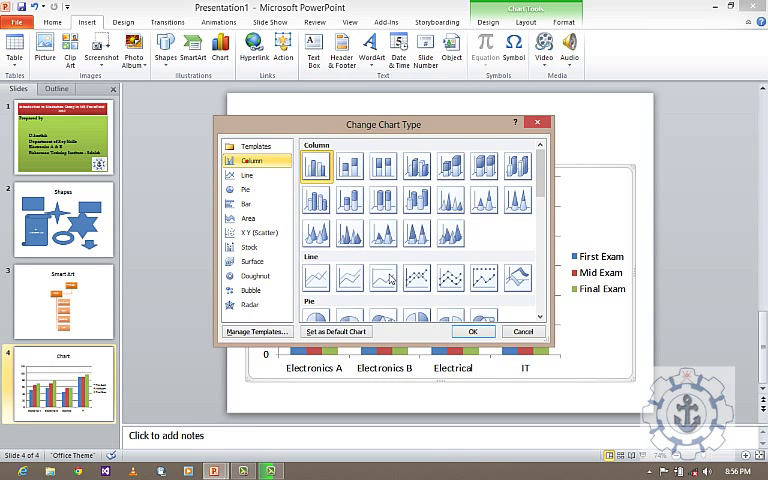
pyautogui.click(473, 331)
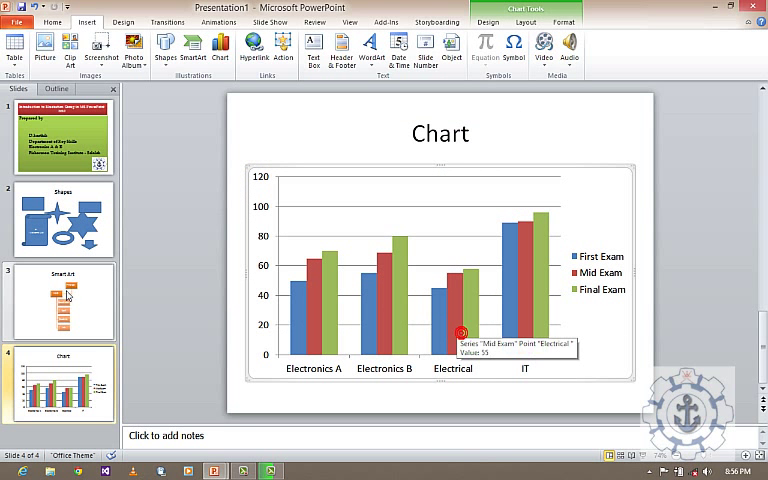